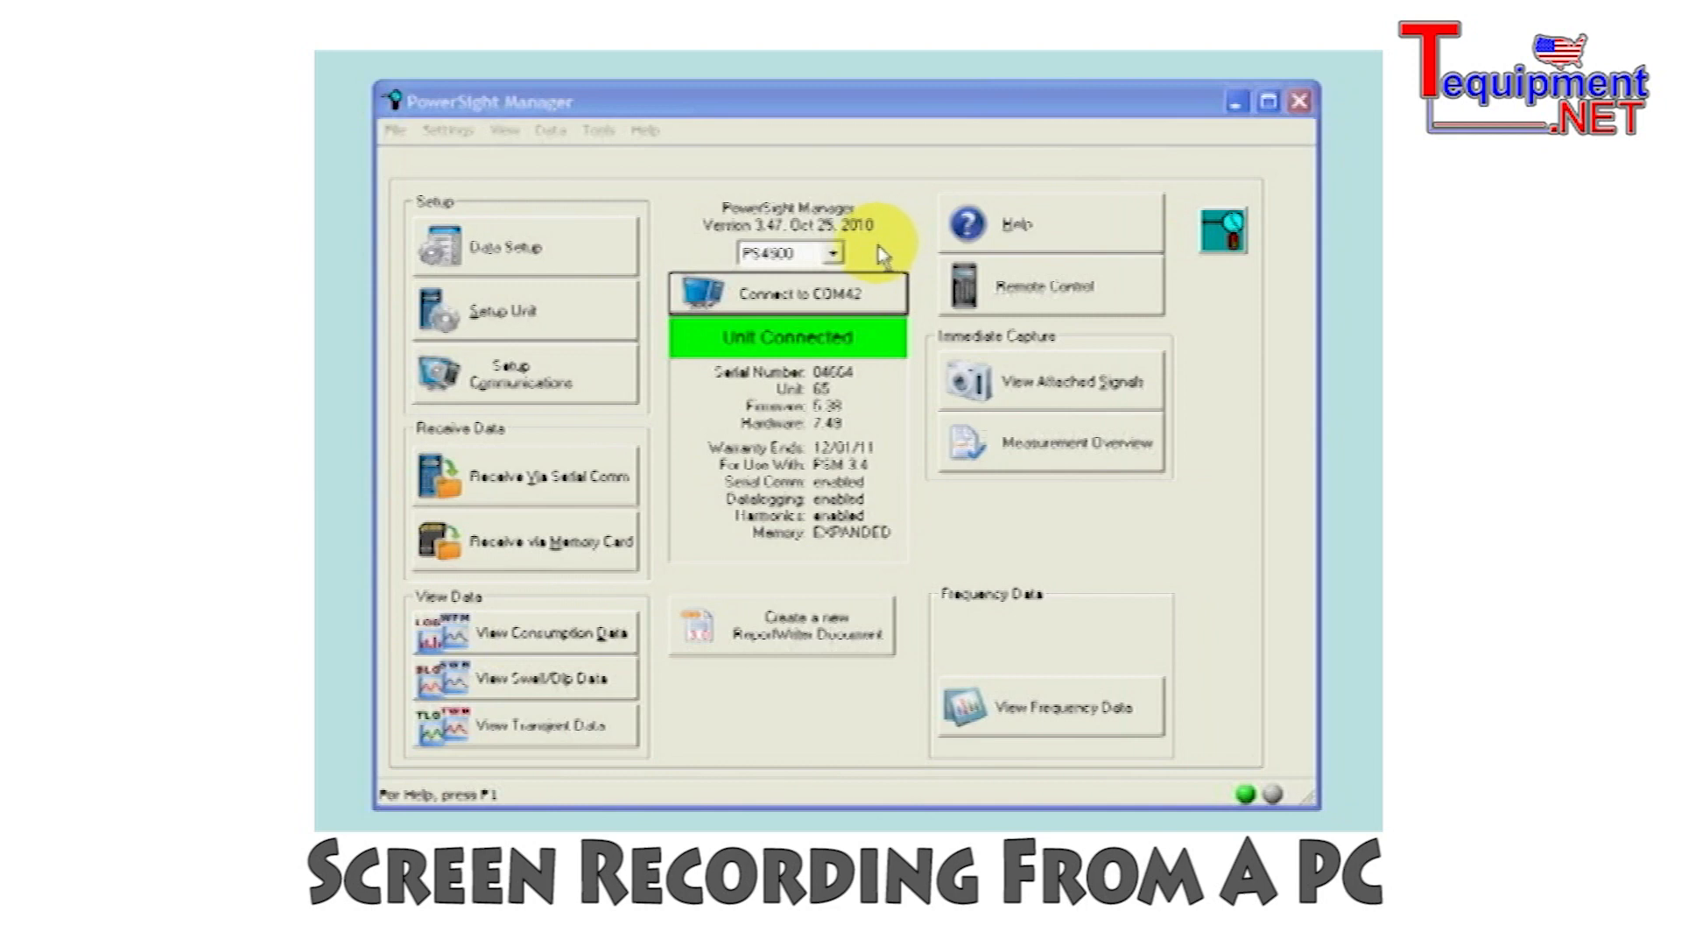
- Use the remote meter panel to show line voltage, current and total power readings
left_click(830, 254)
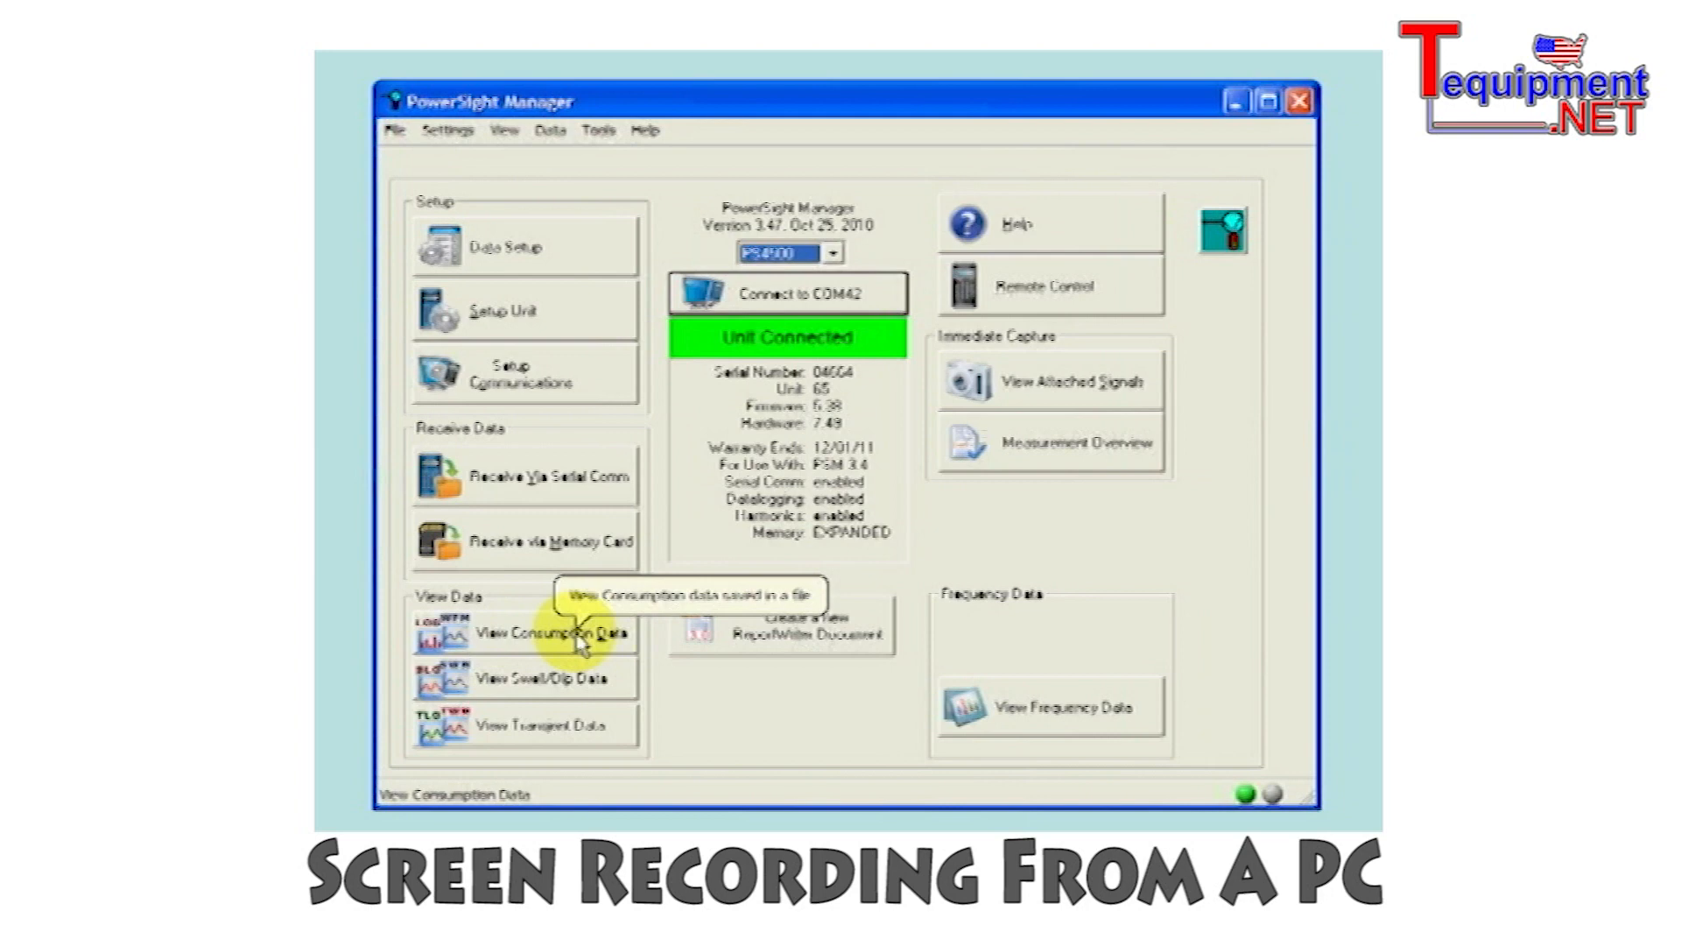
mouse_move(625, 727)
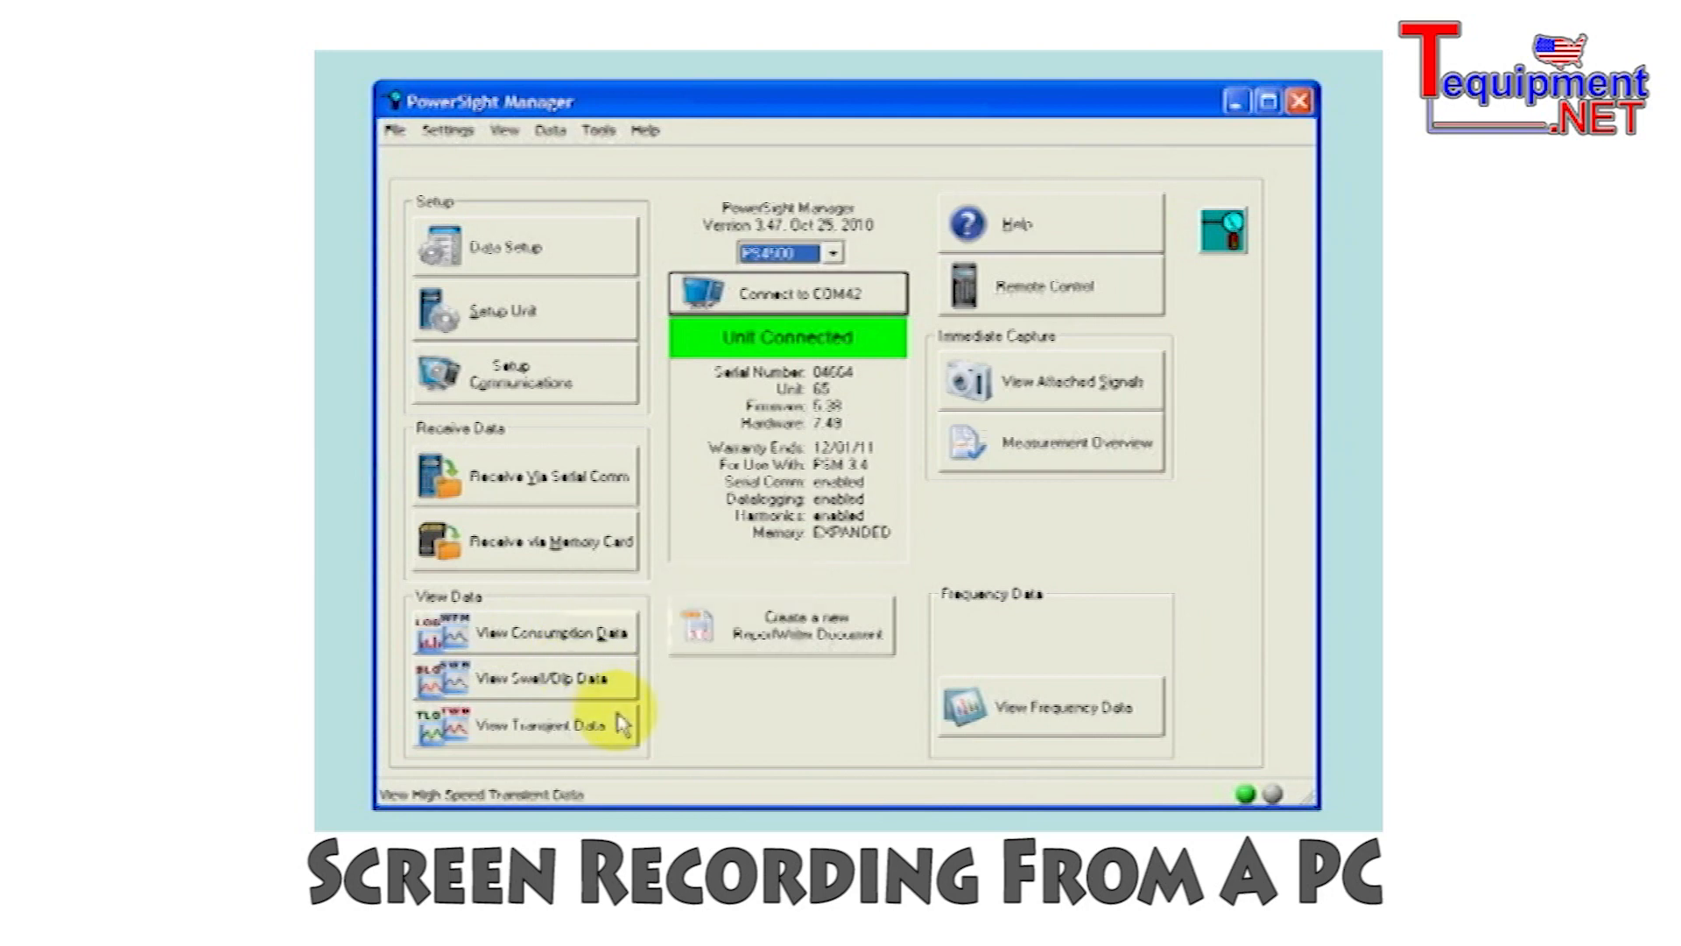
mouse_move(627, 732)
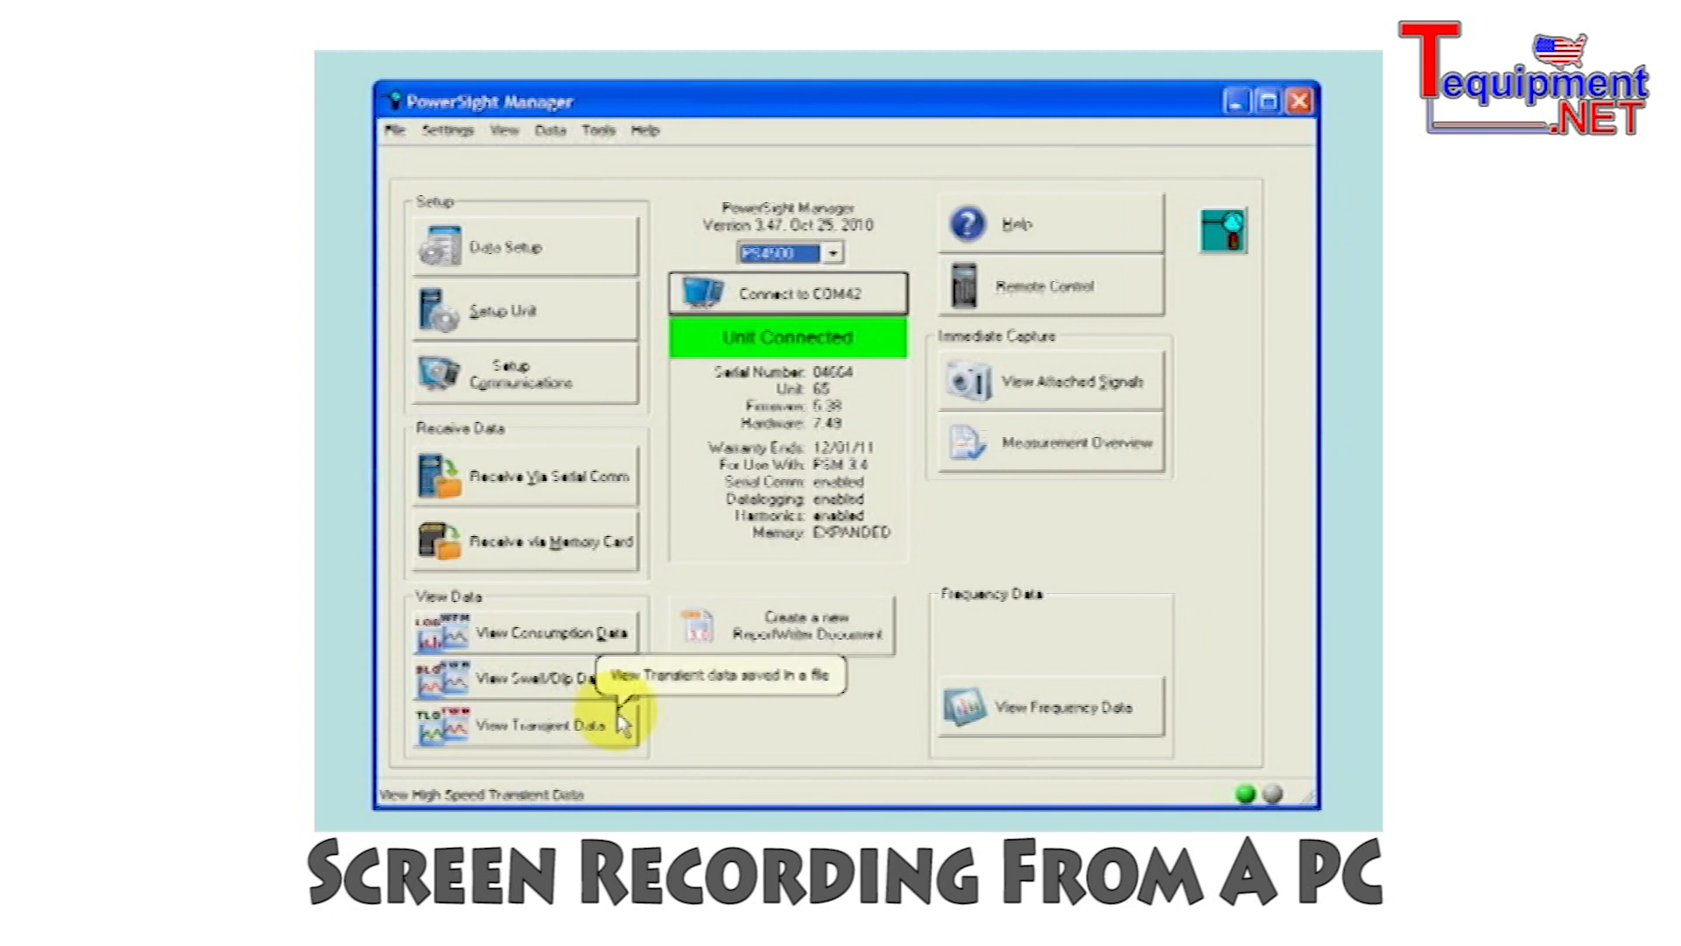
mouse_move(1202, 319)
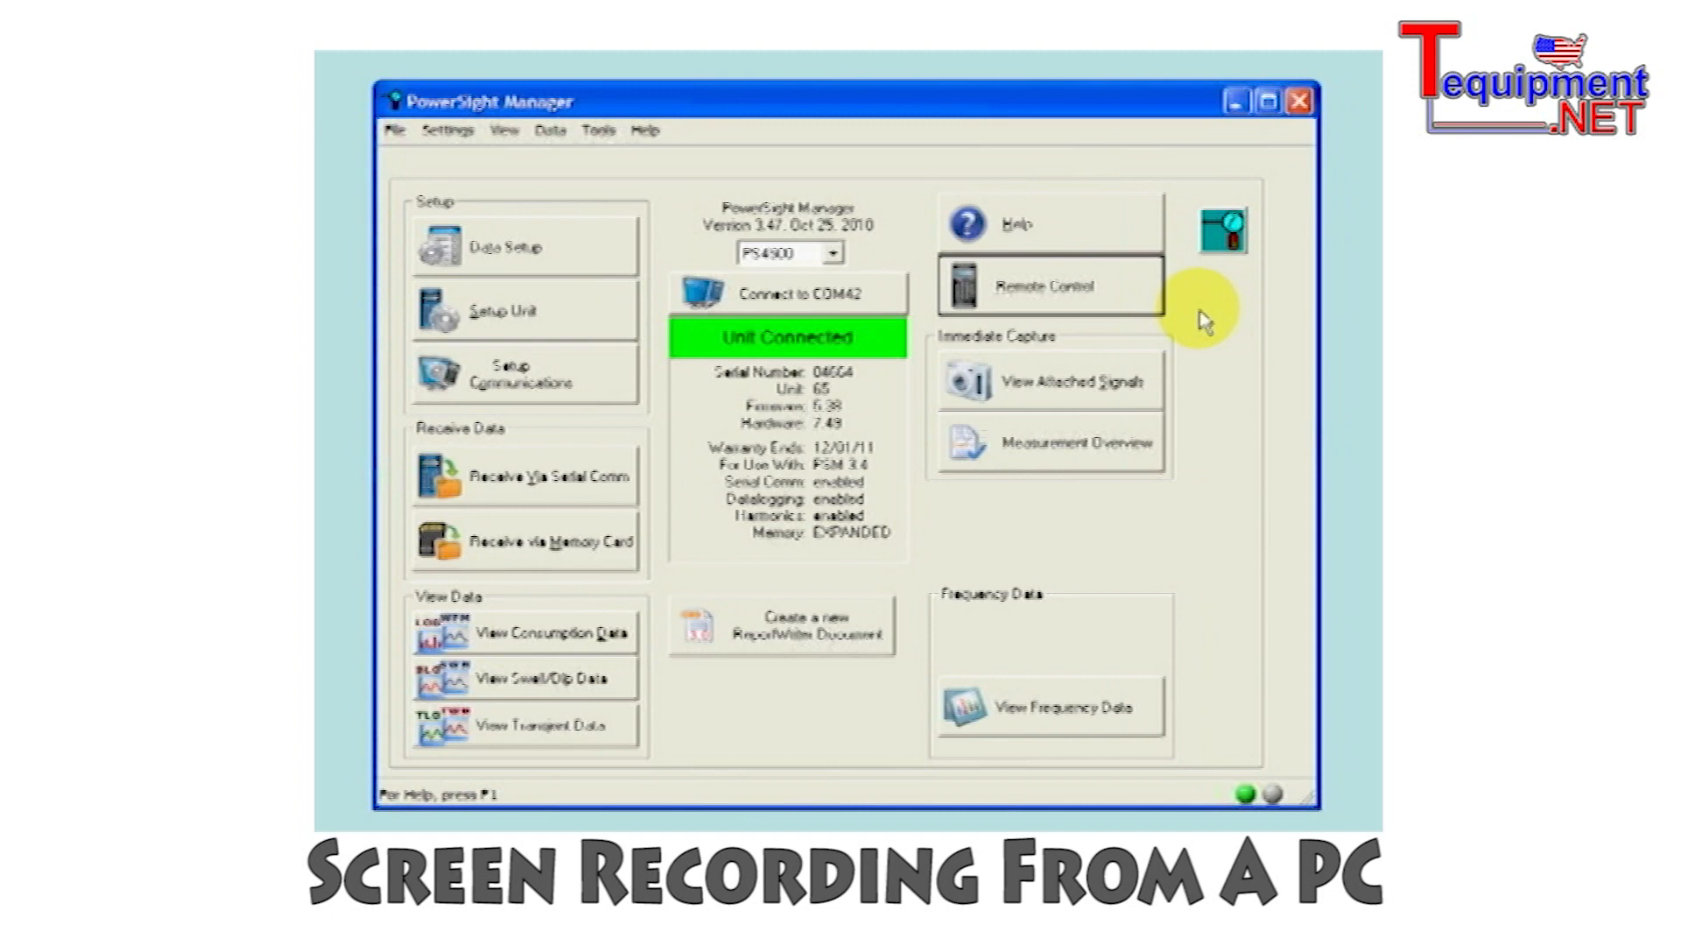
mouse_move(1103, 305)
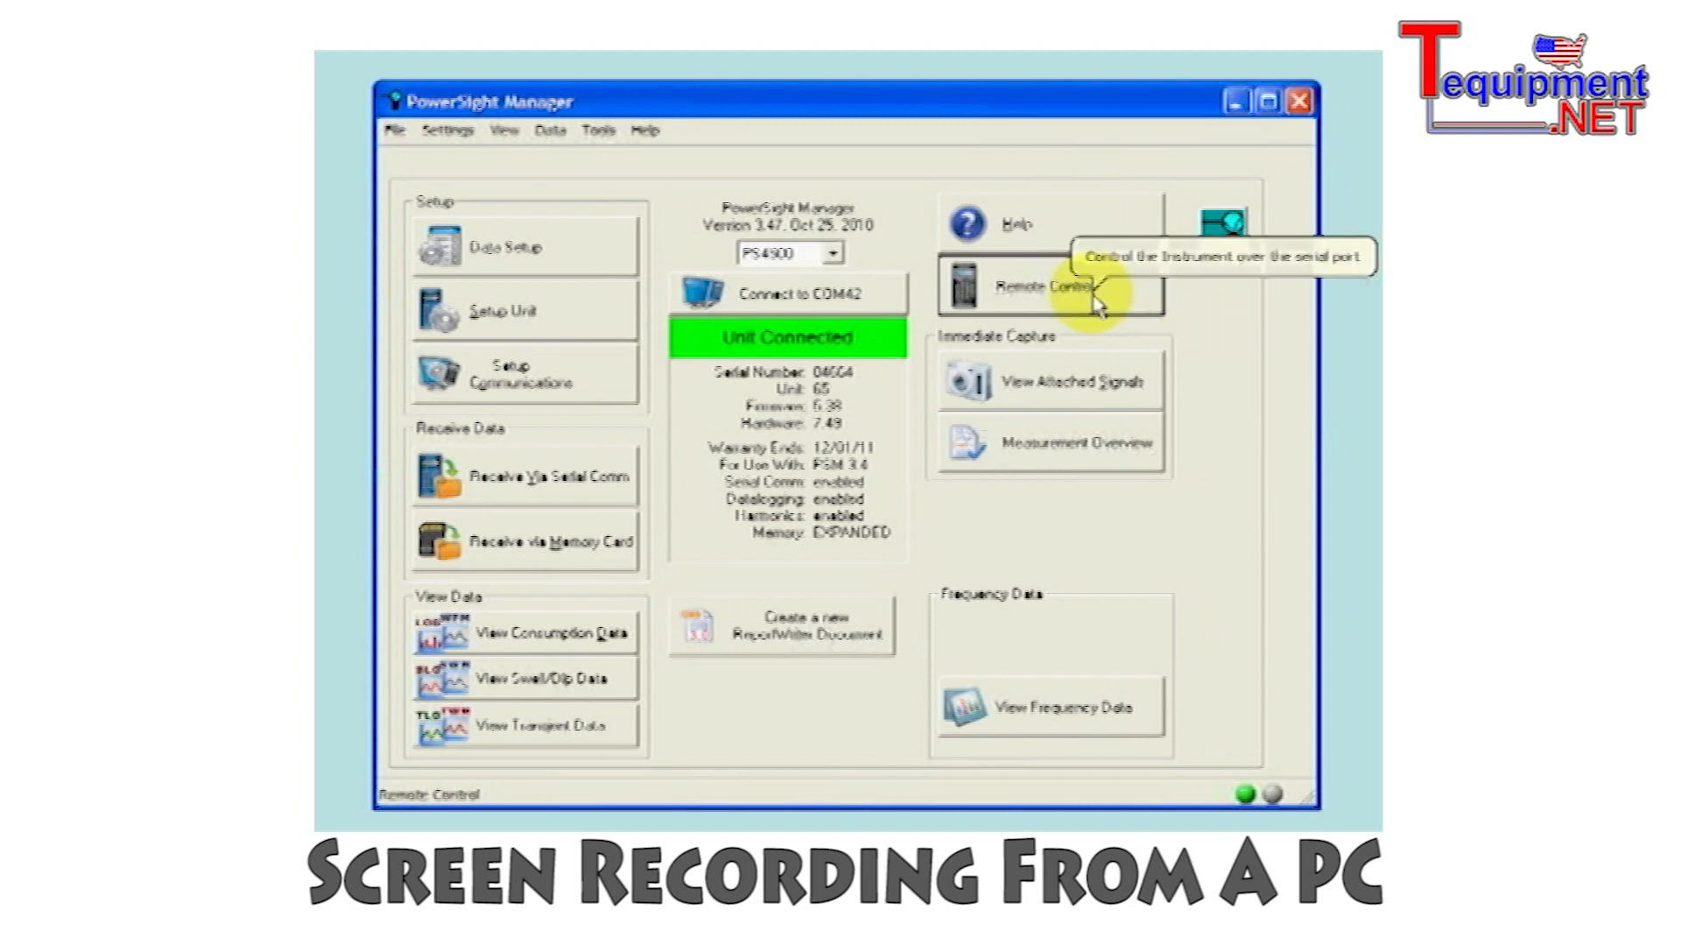
left_click(1041, 289)
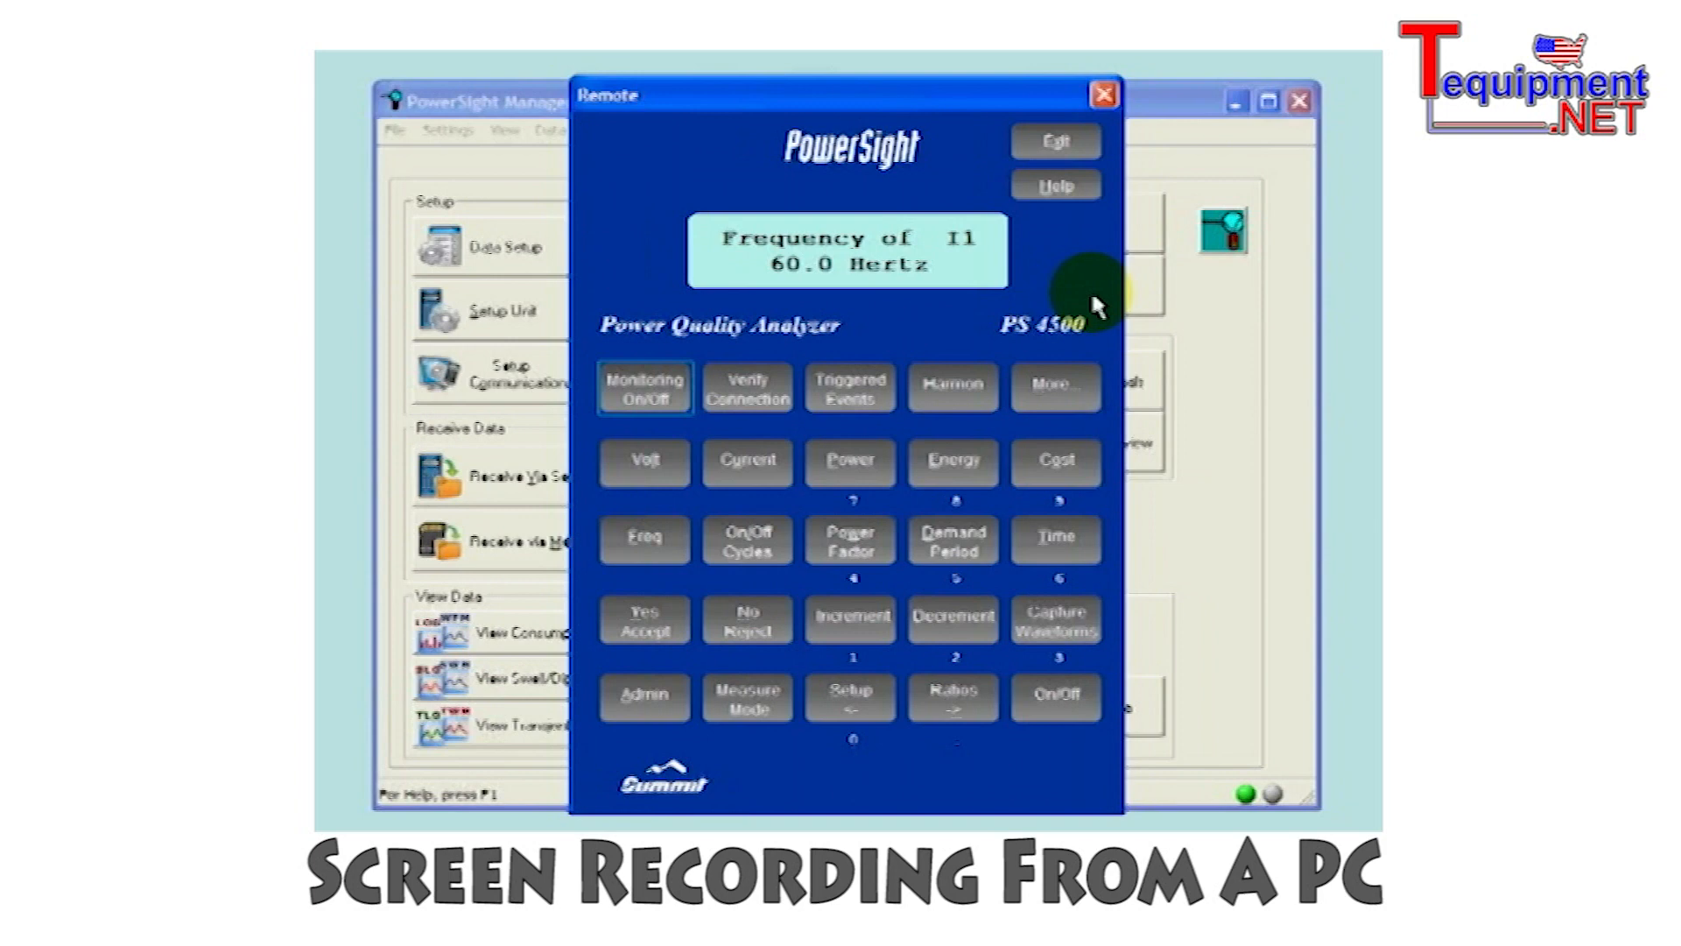
left_click(644, 461)
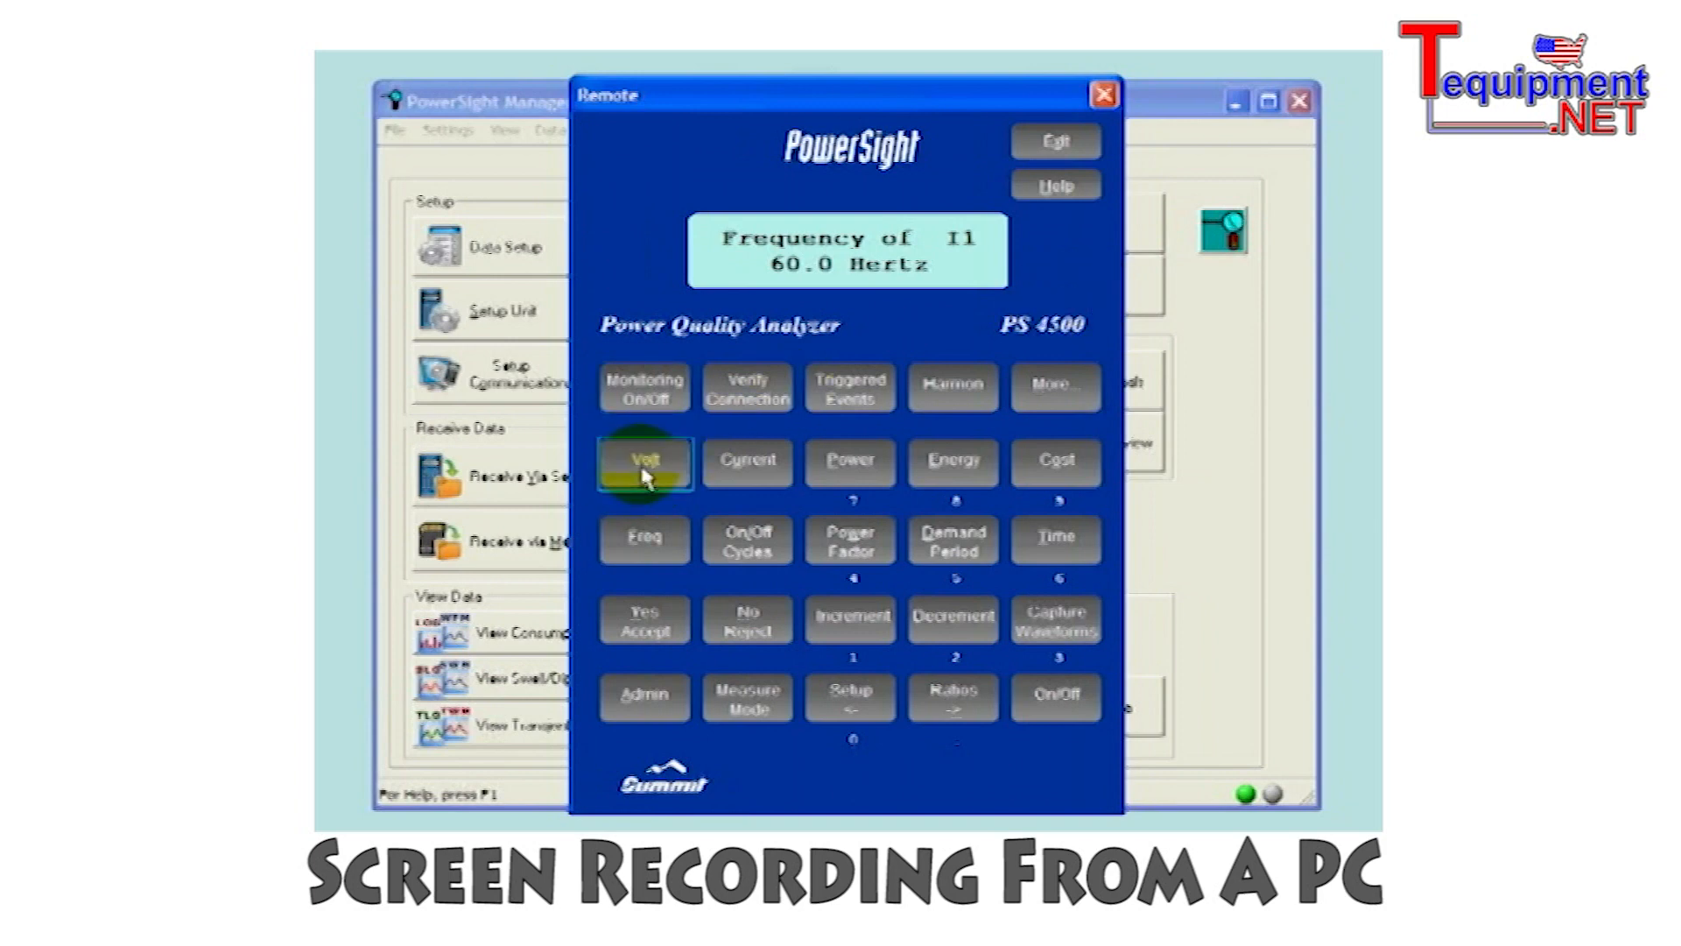
left_click(746, 463)
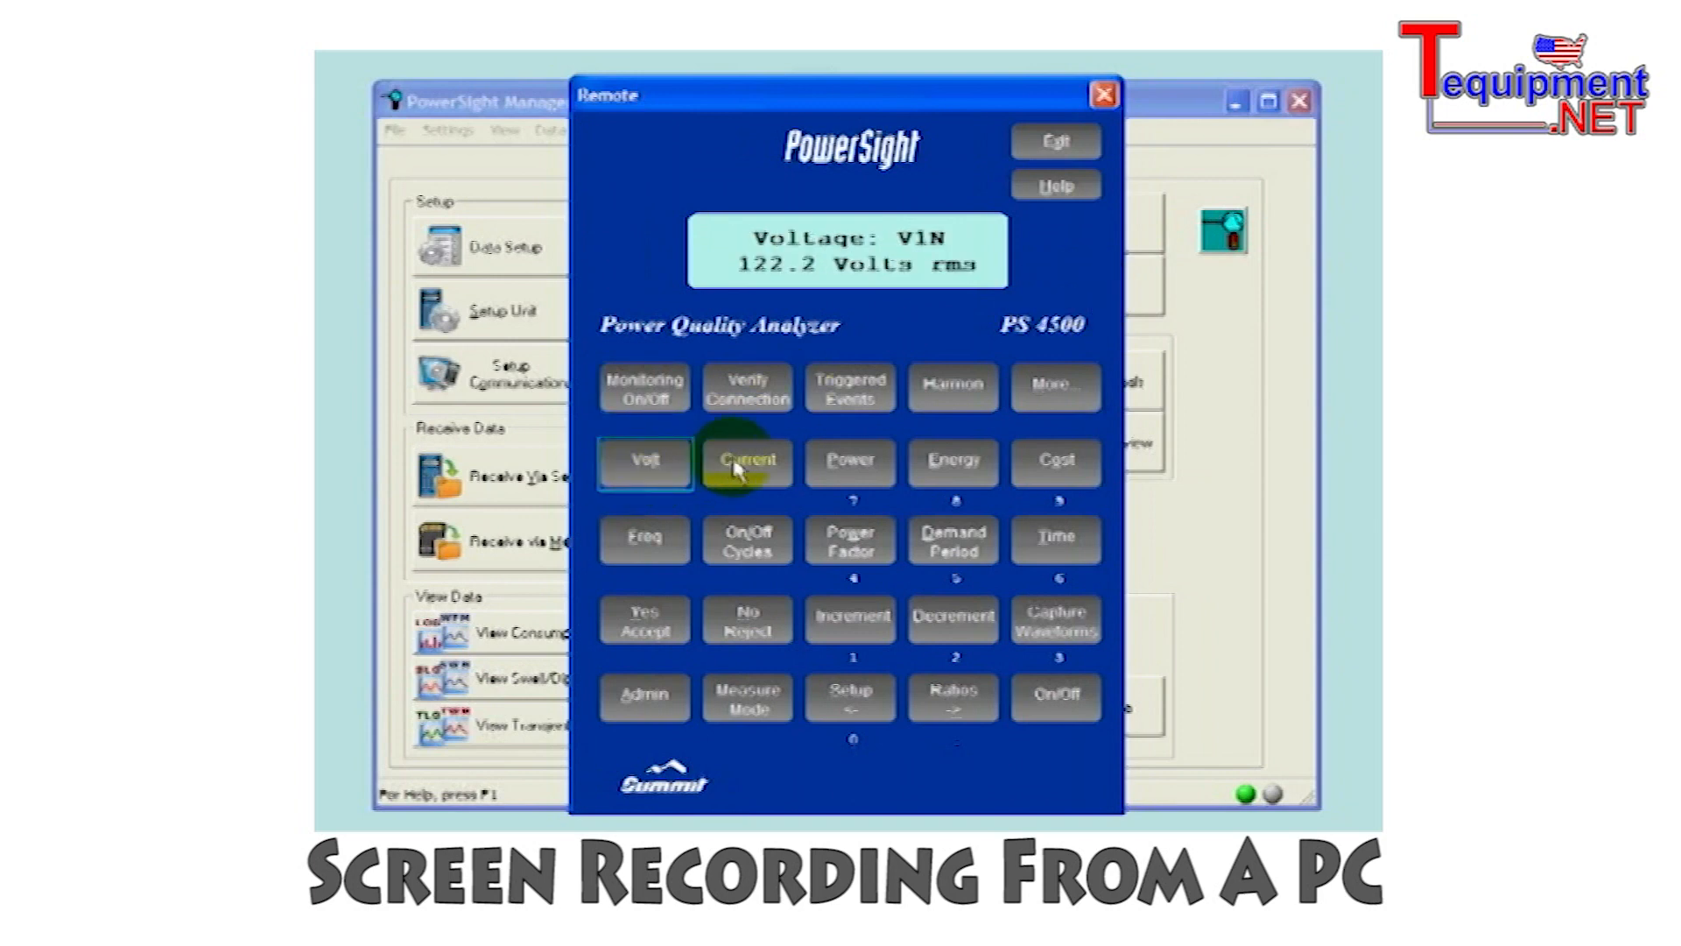
left_click(746, 462)
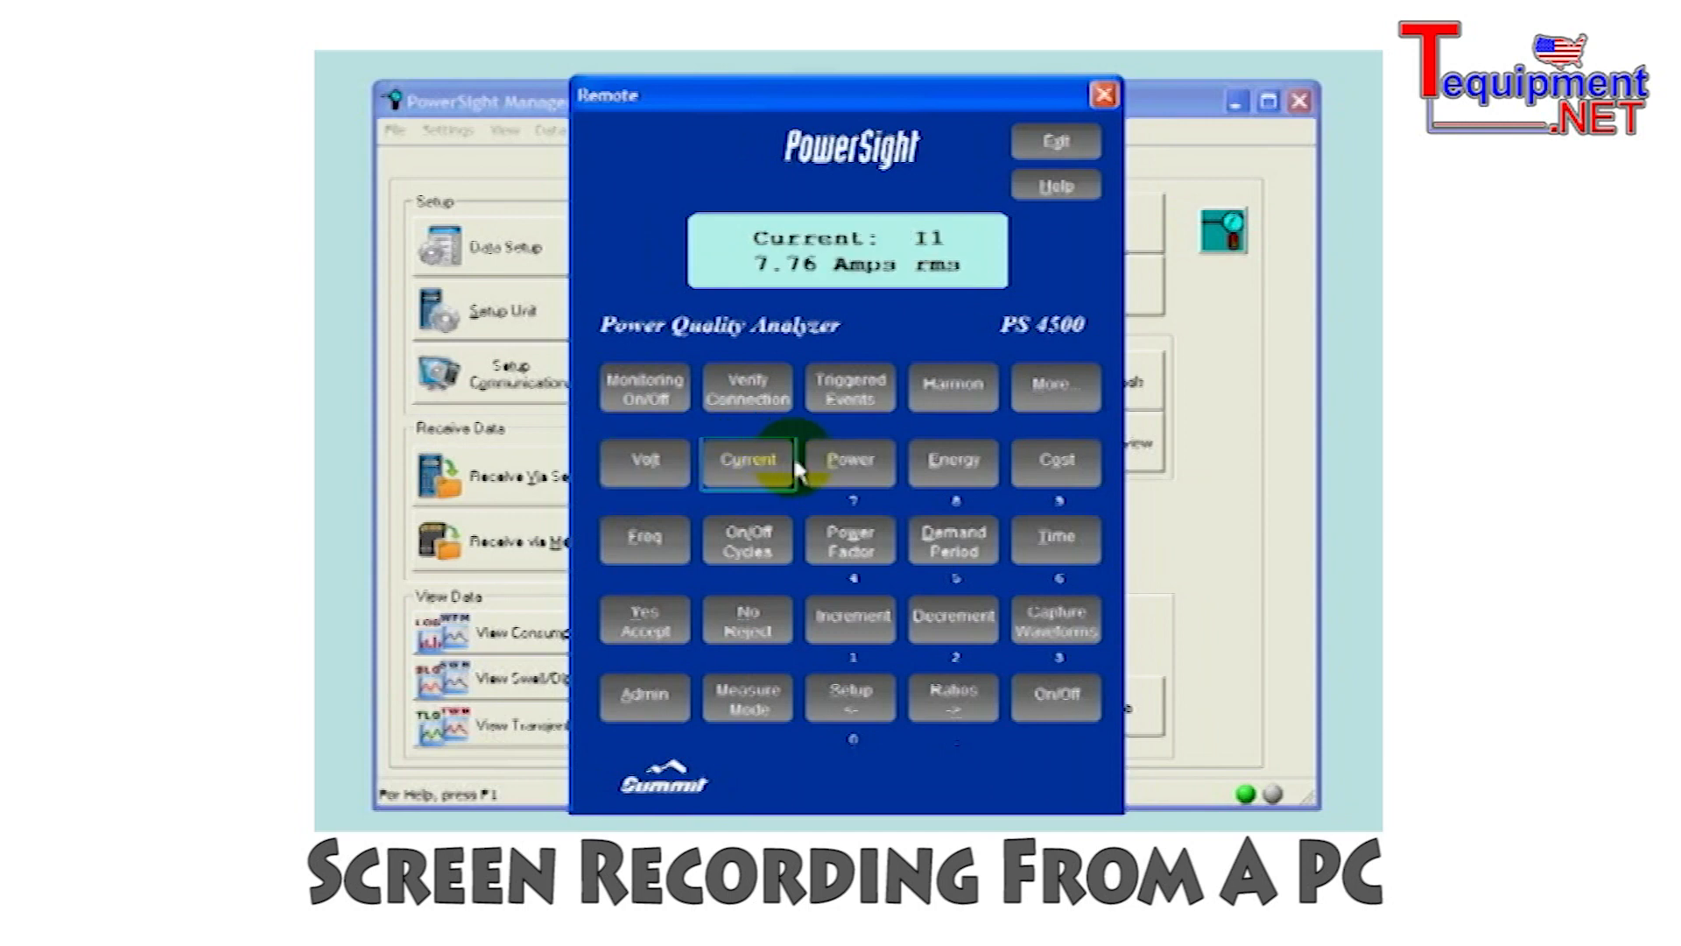
left_click(851, 463)
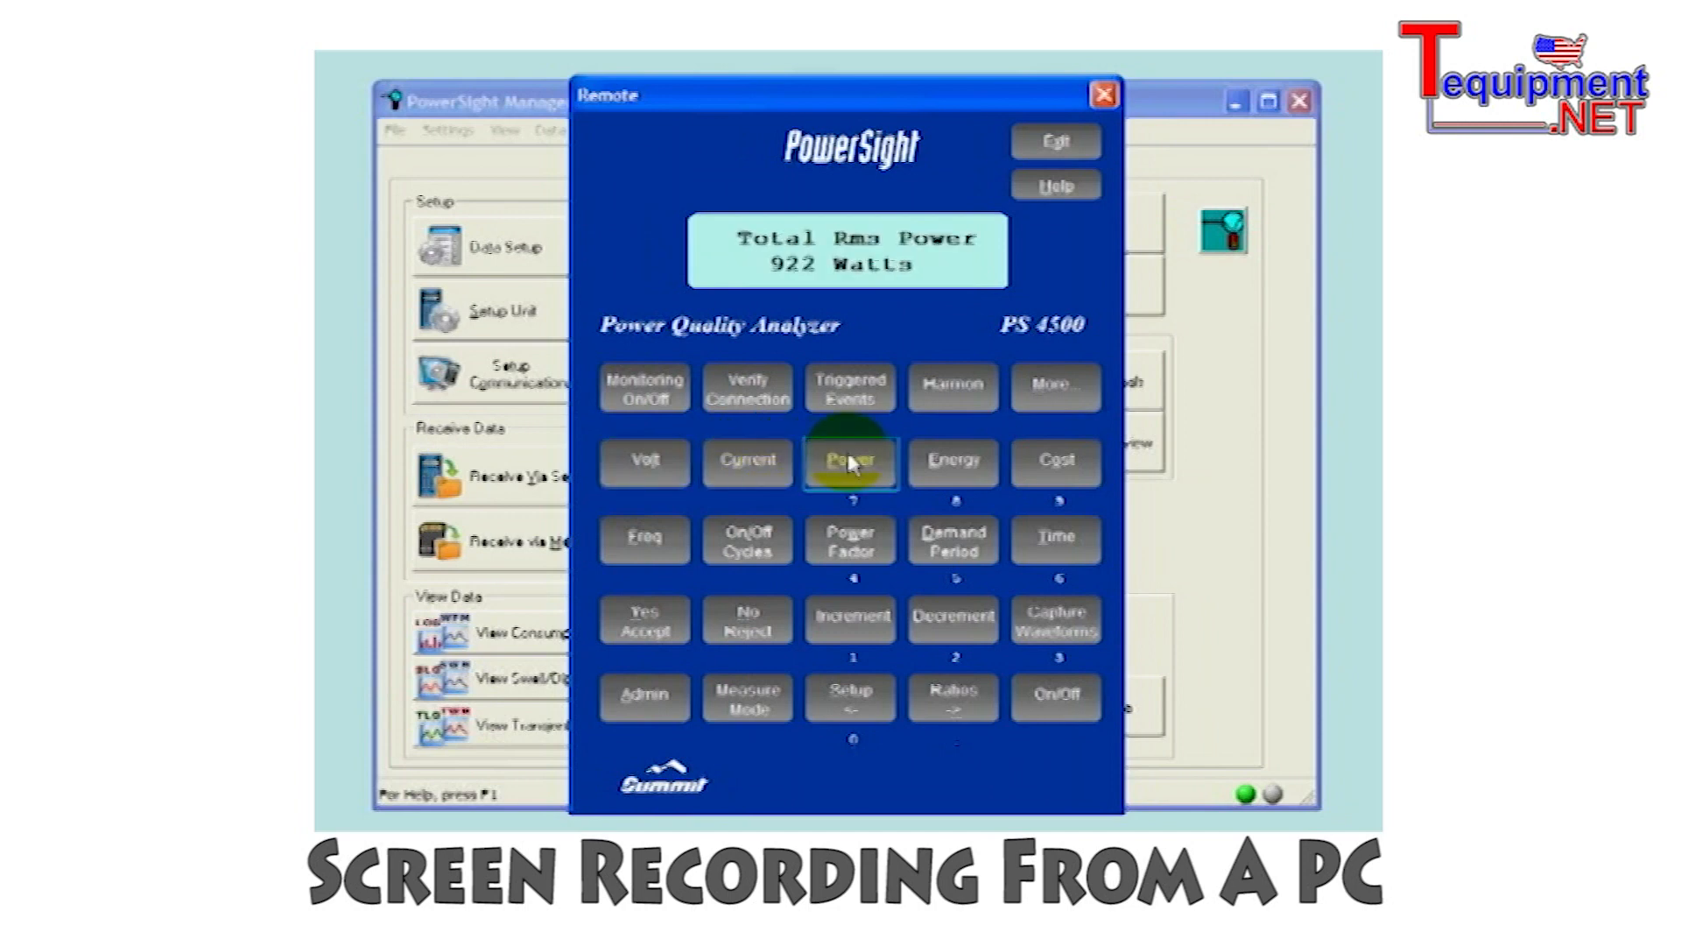
left_click(851, 540)
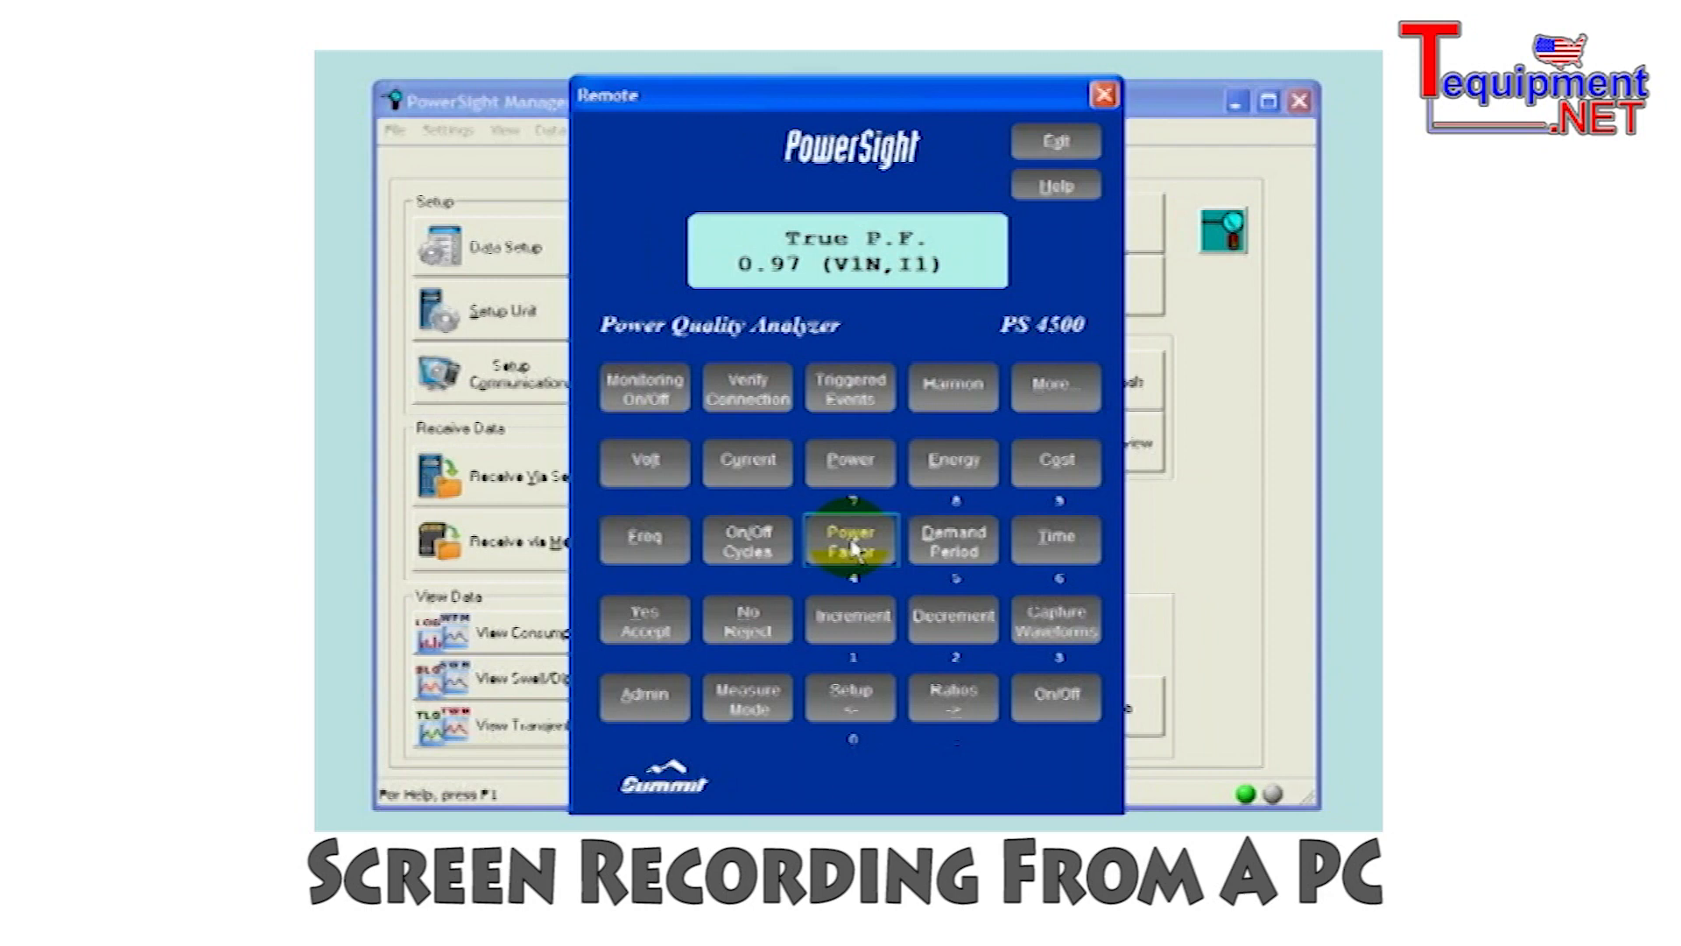
left_click(1101, 97)
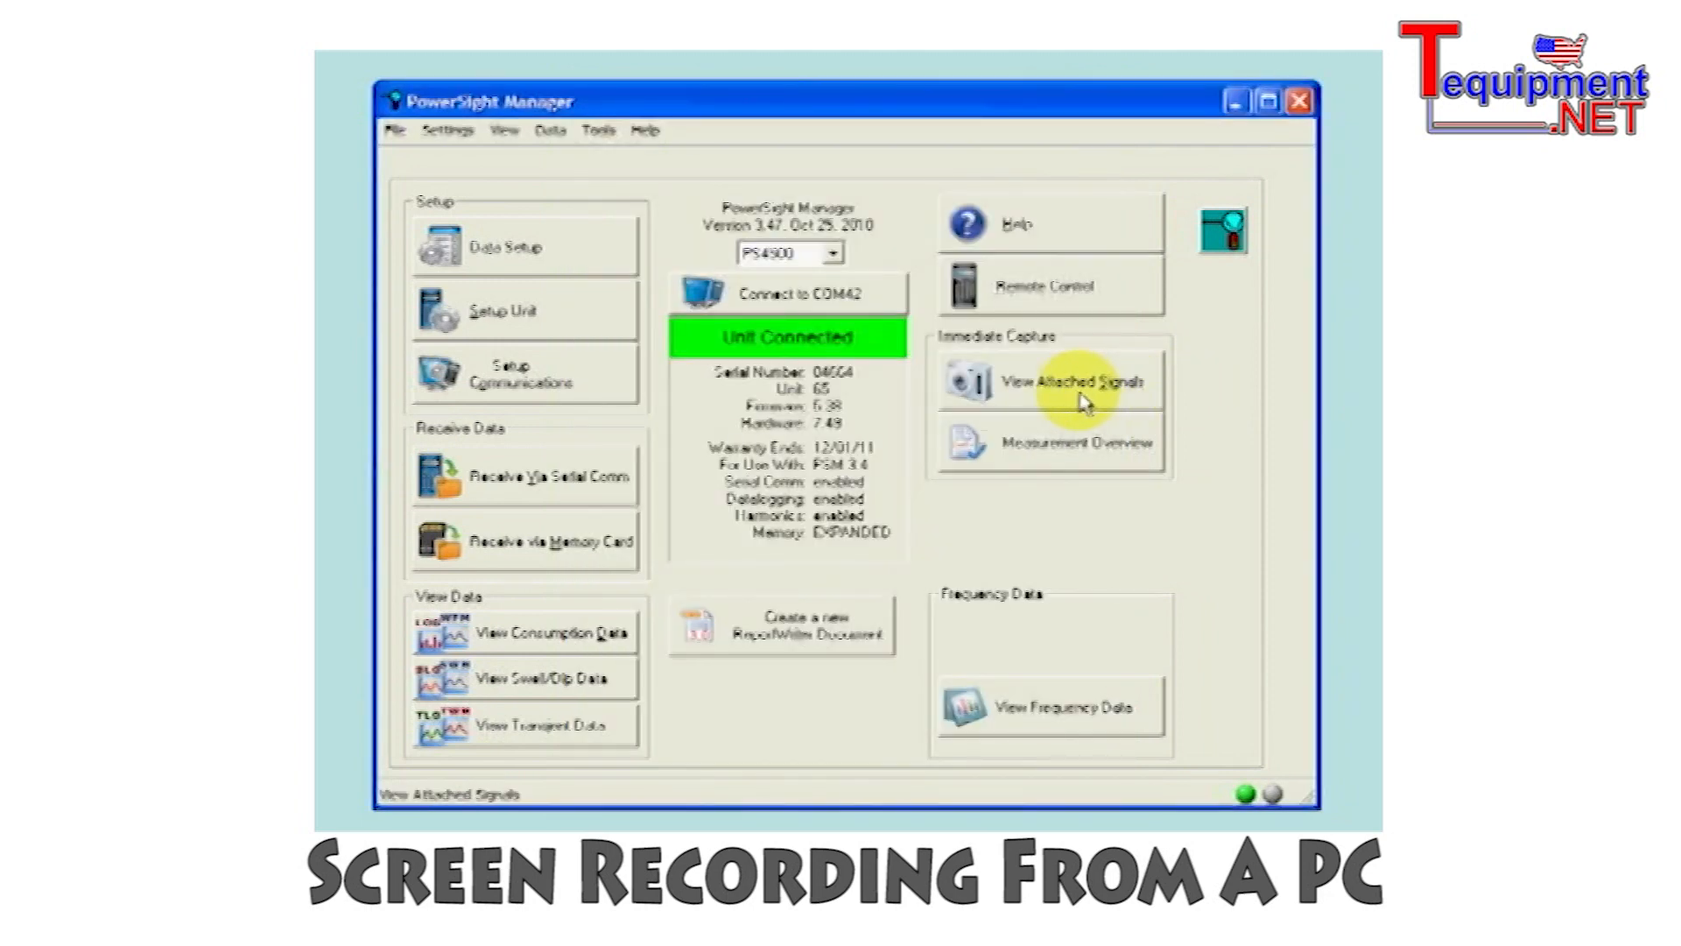
- Capture the attached signals and plot voltage and current waveforms for all phases
left_click(1072, 381)
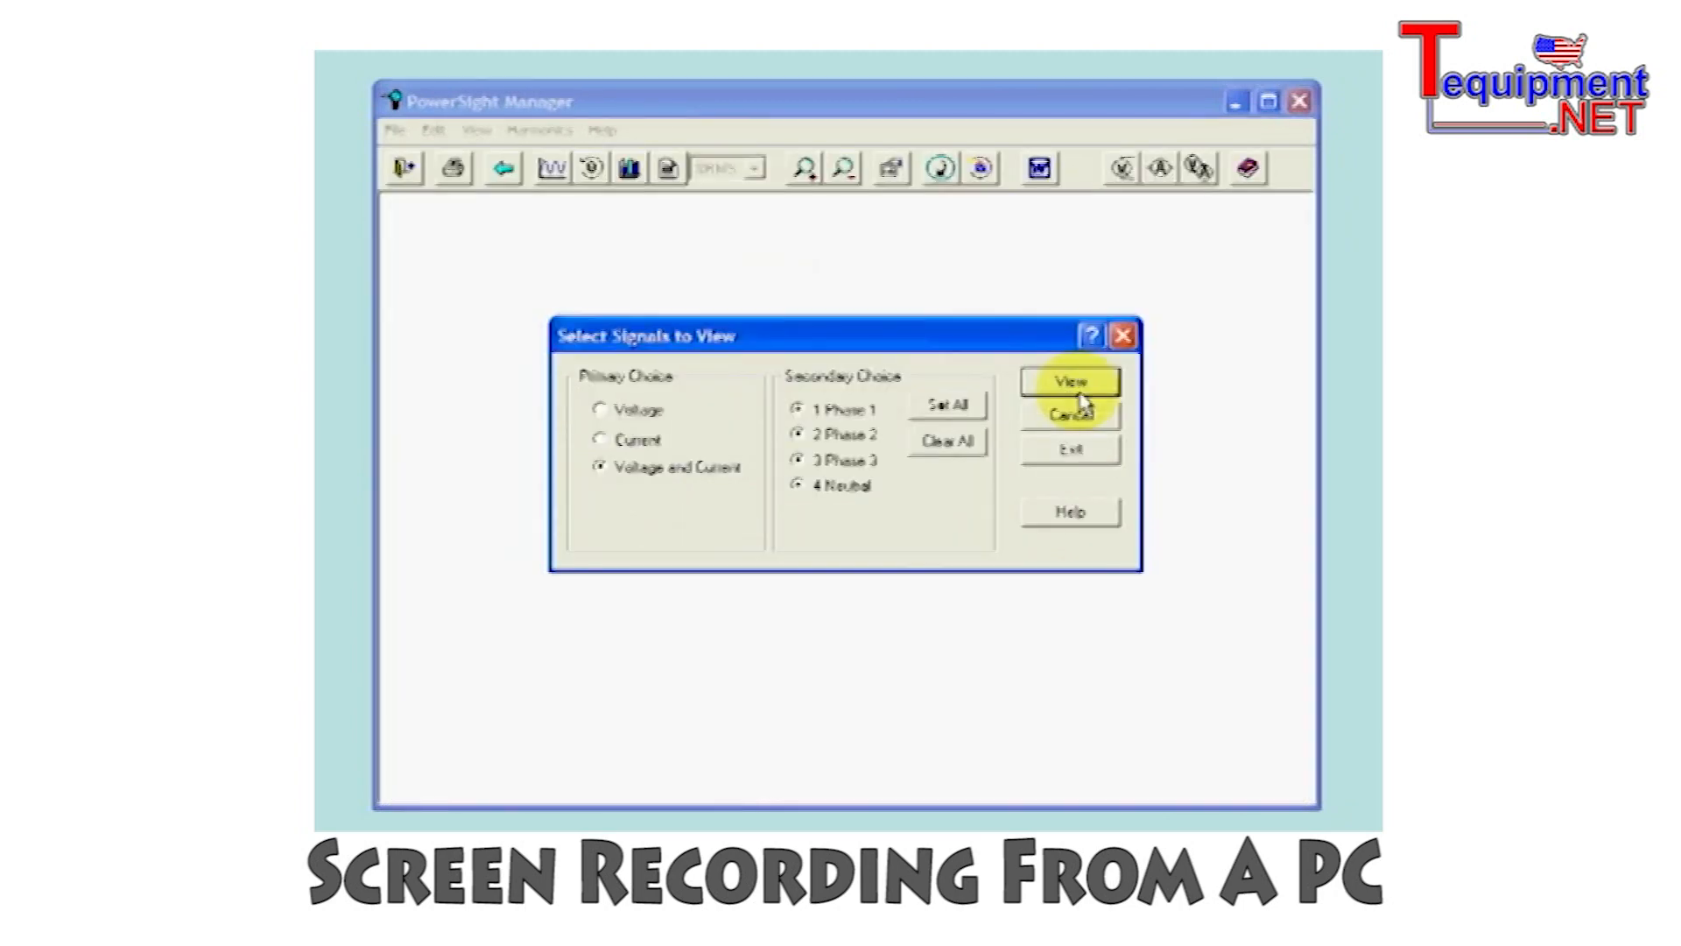
left_click(1069, 381)
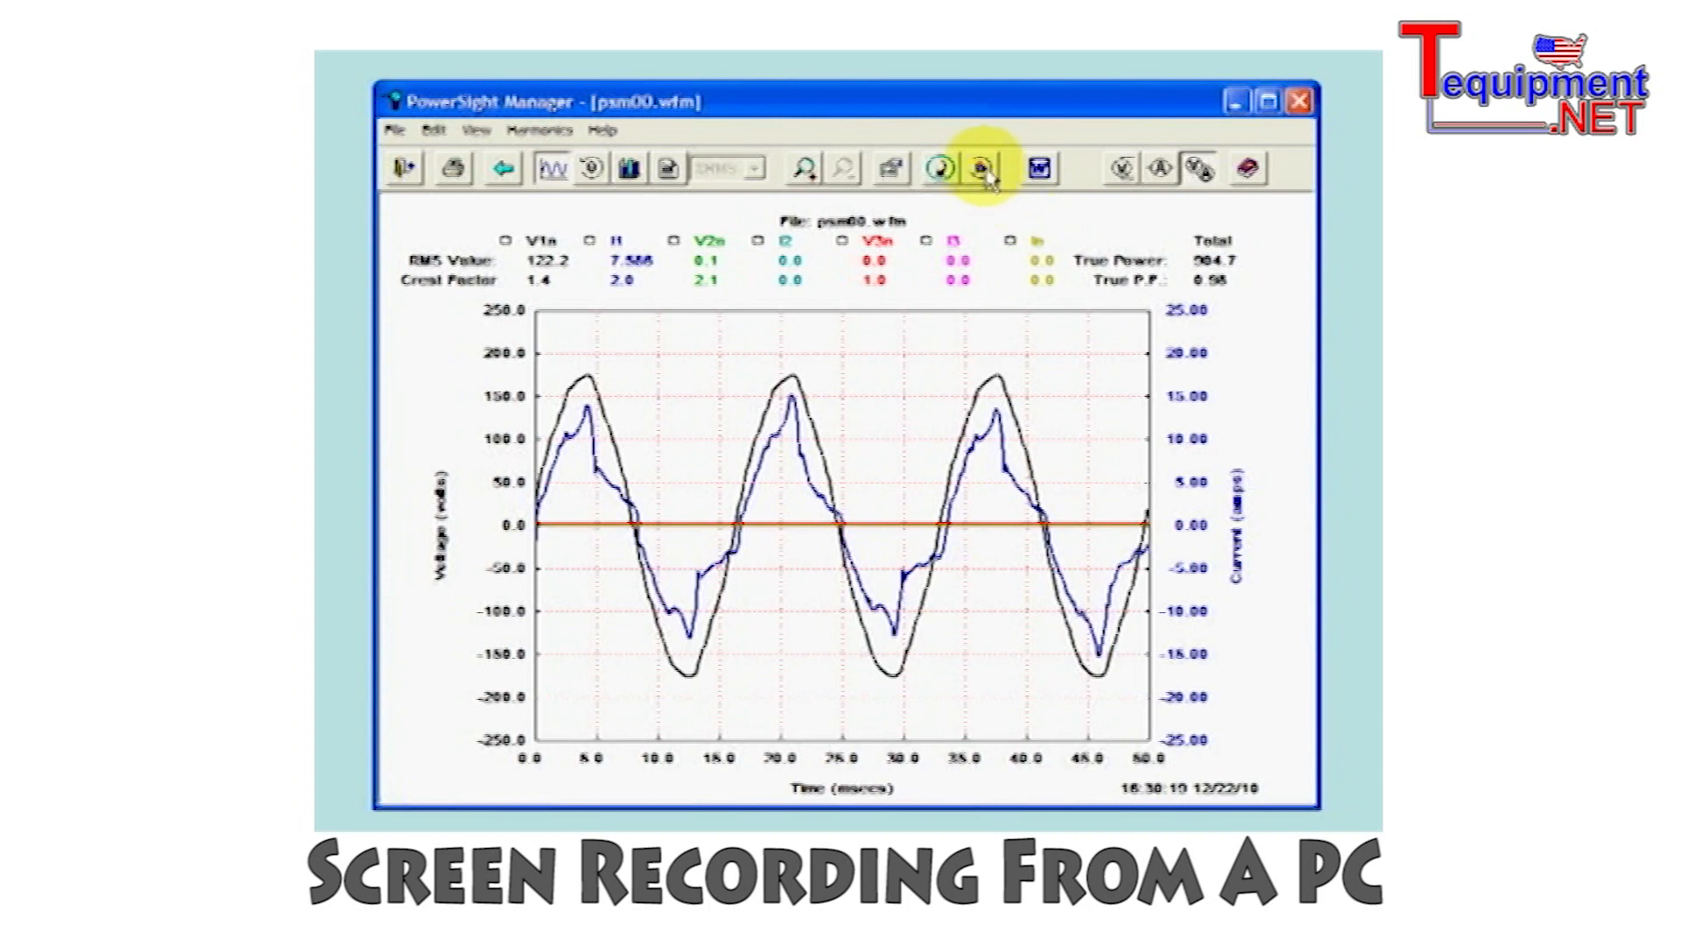
mouse_move(976, 170)
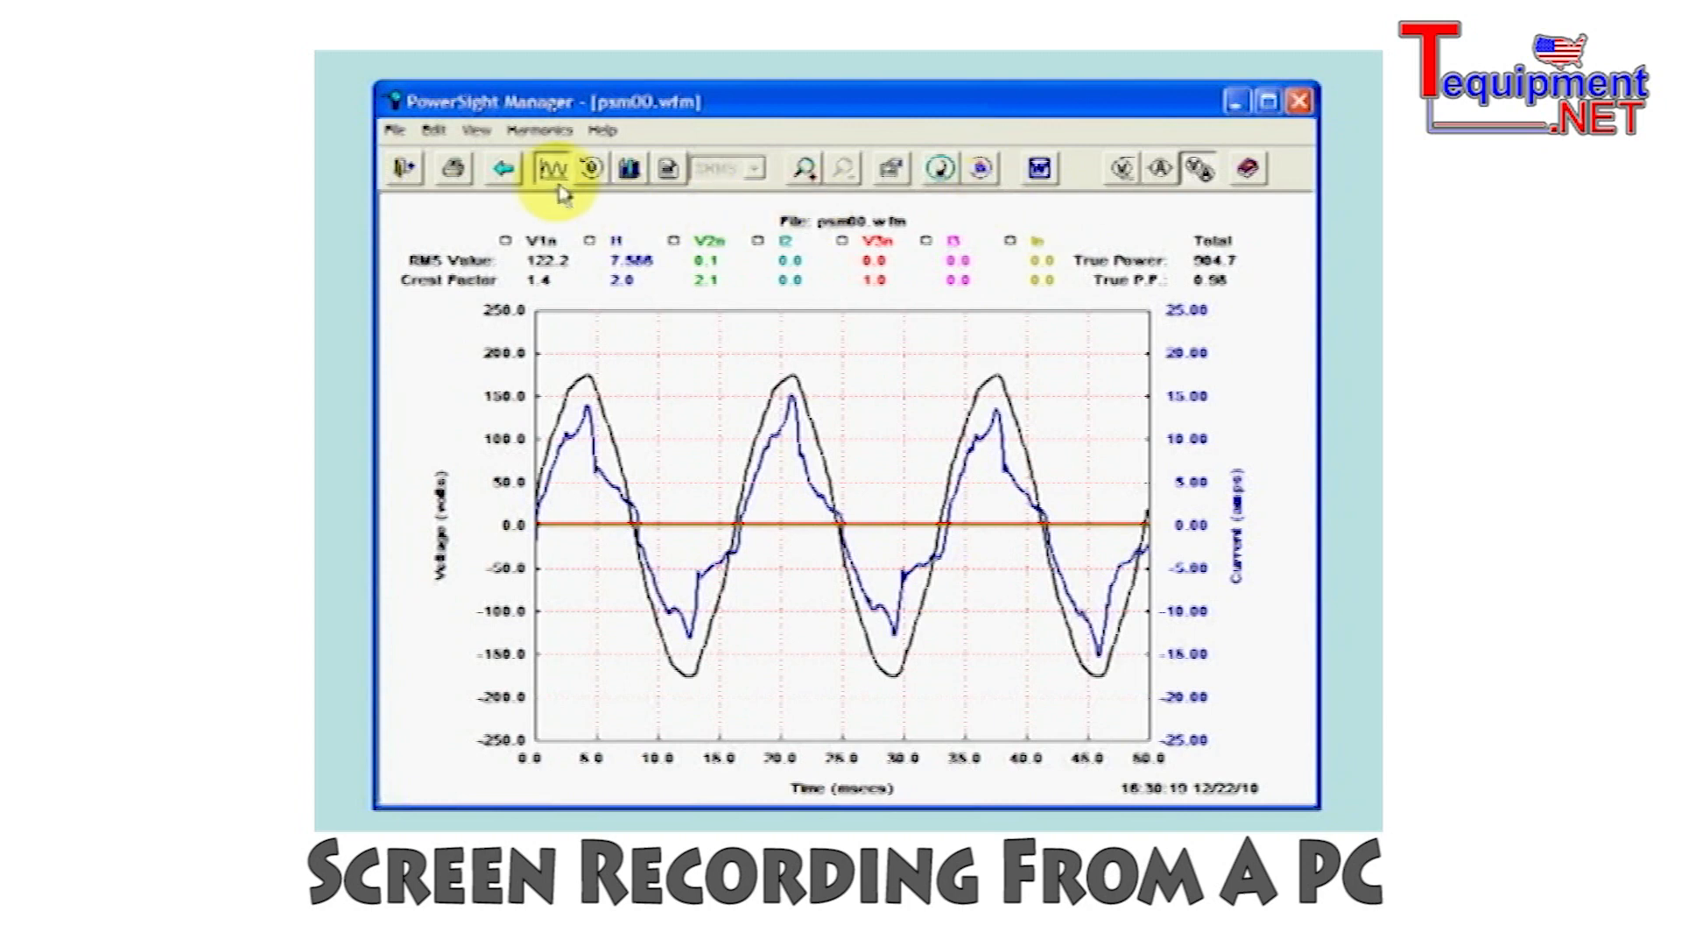
mouse_move(585, 184)
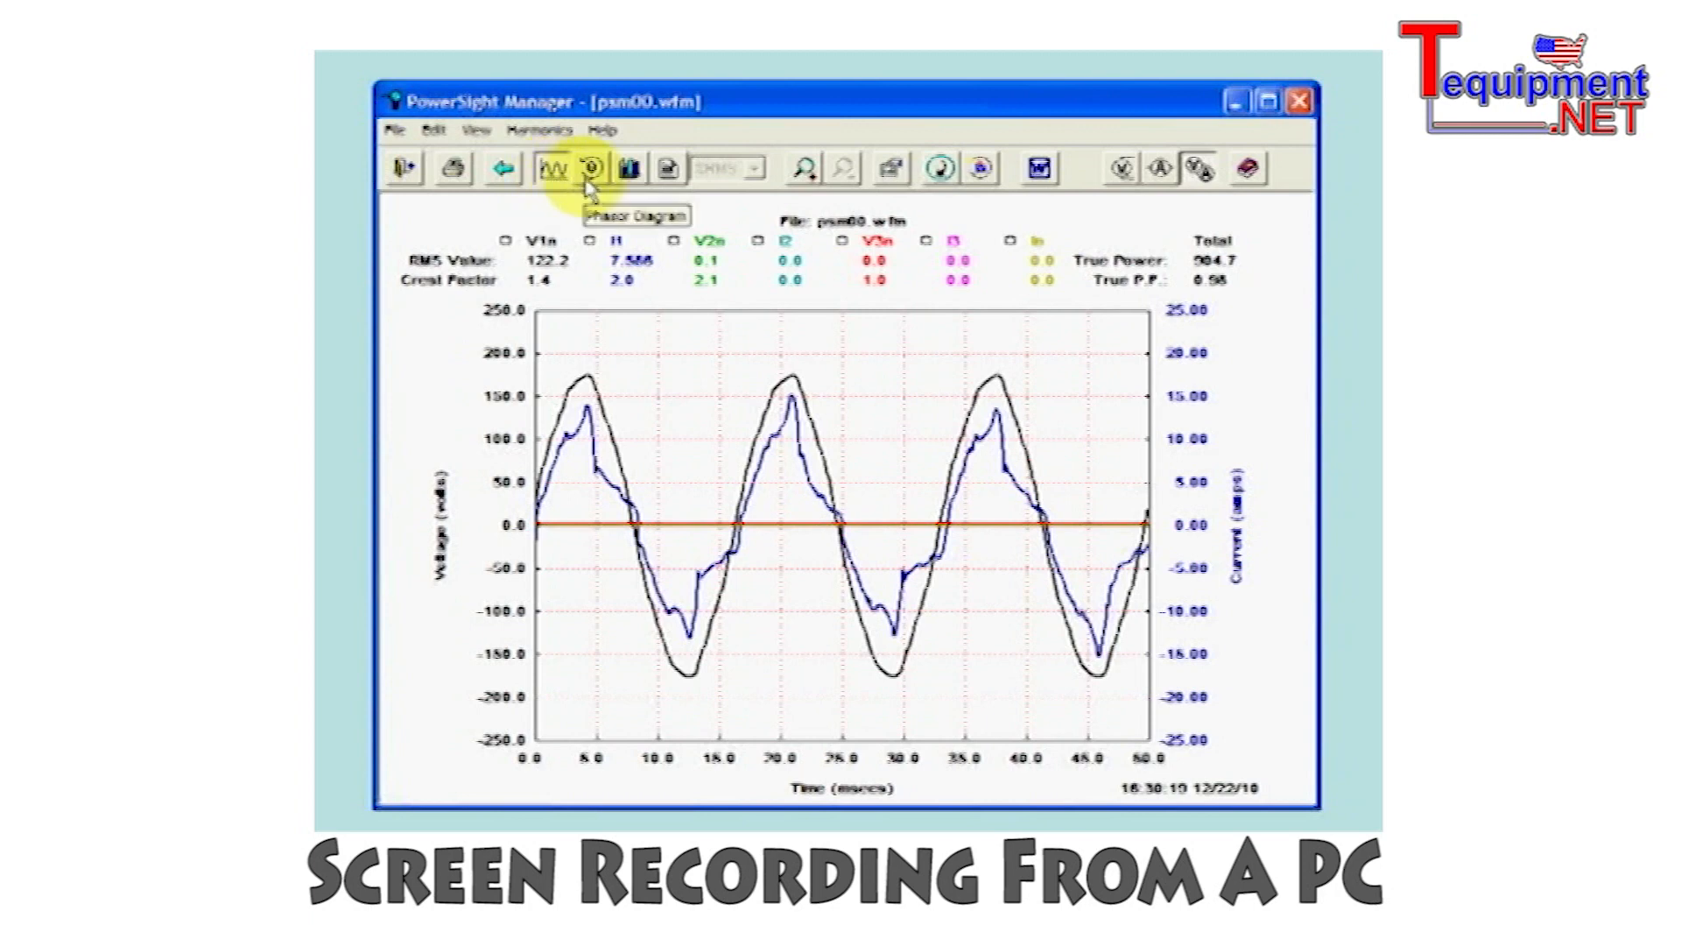
left_click(631, 168)
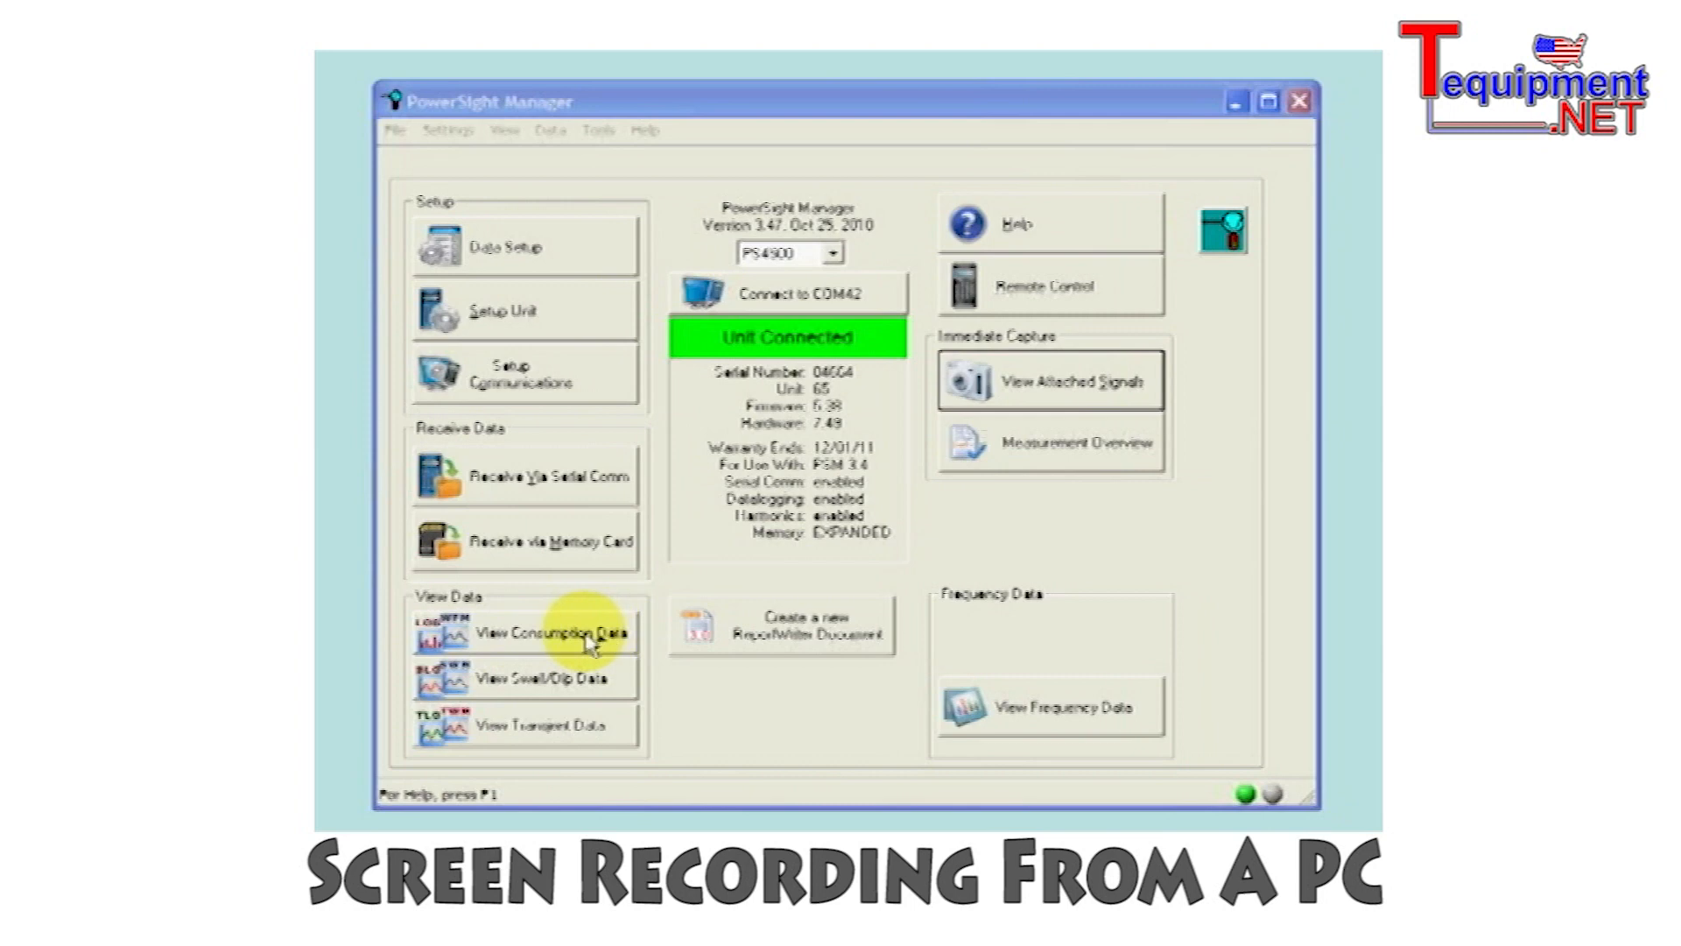
mouse_move(579, 693)
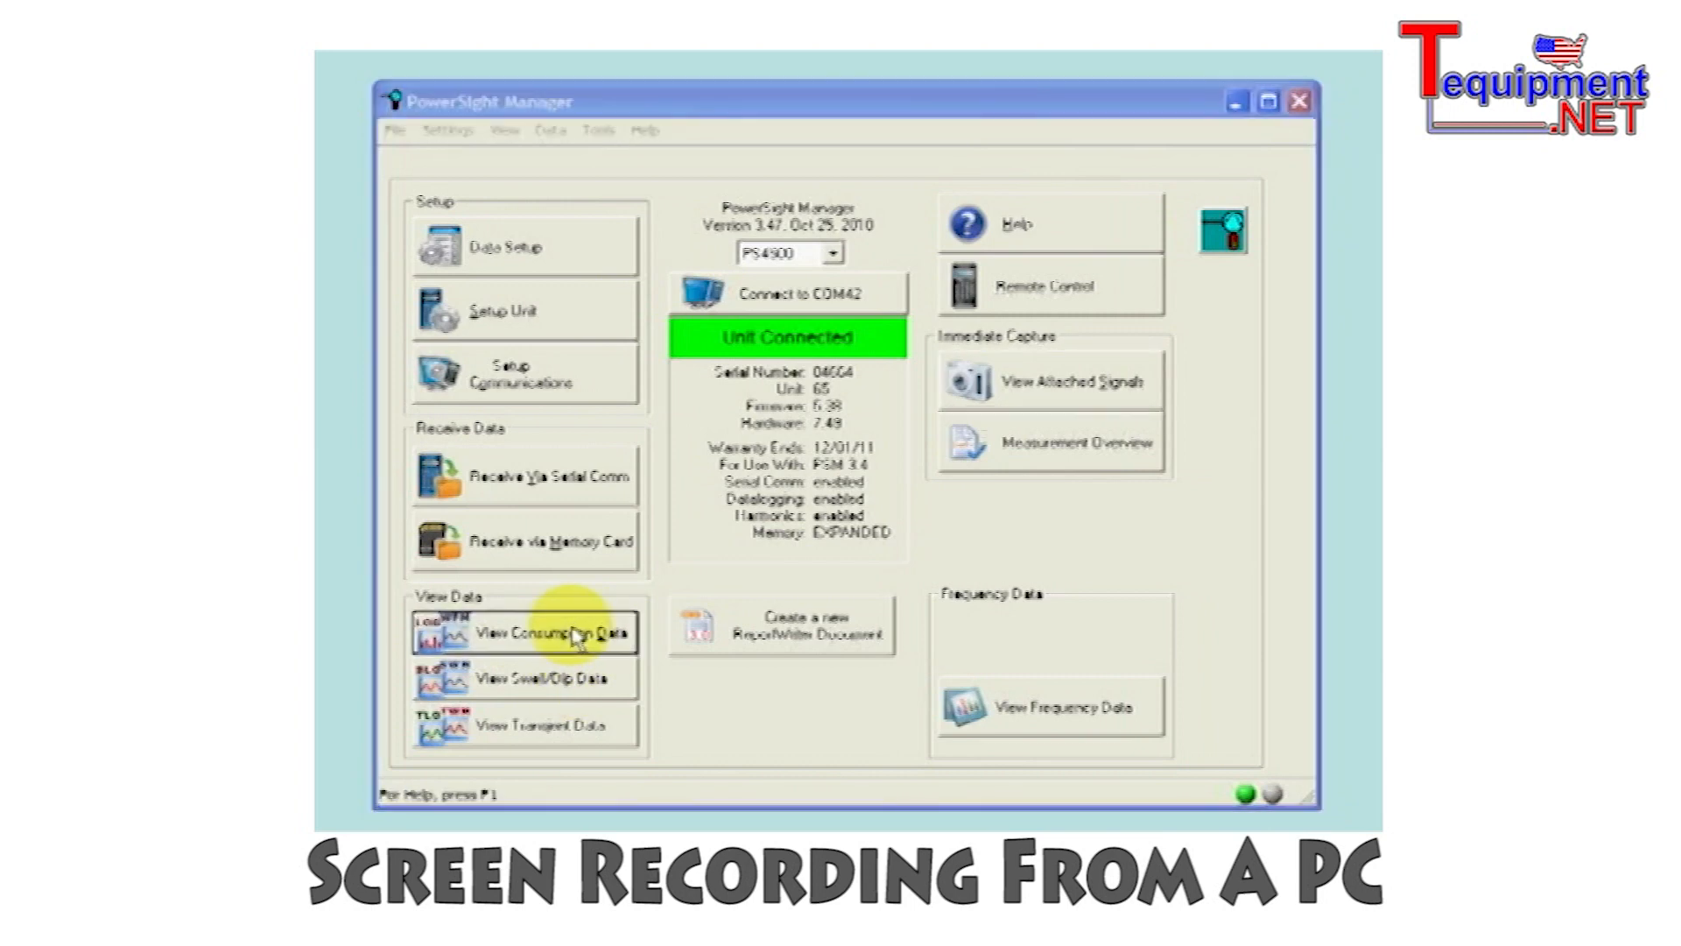
- Chart elevator.log consumption data as current for phases 1, 2 and 3
left_click(525, 631)
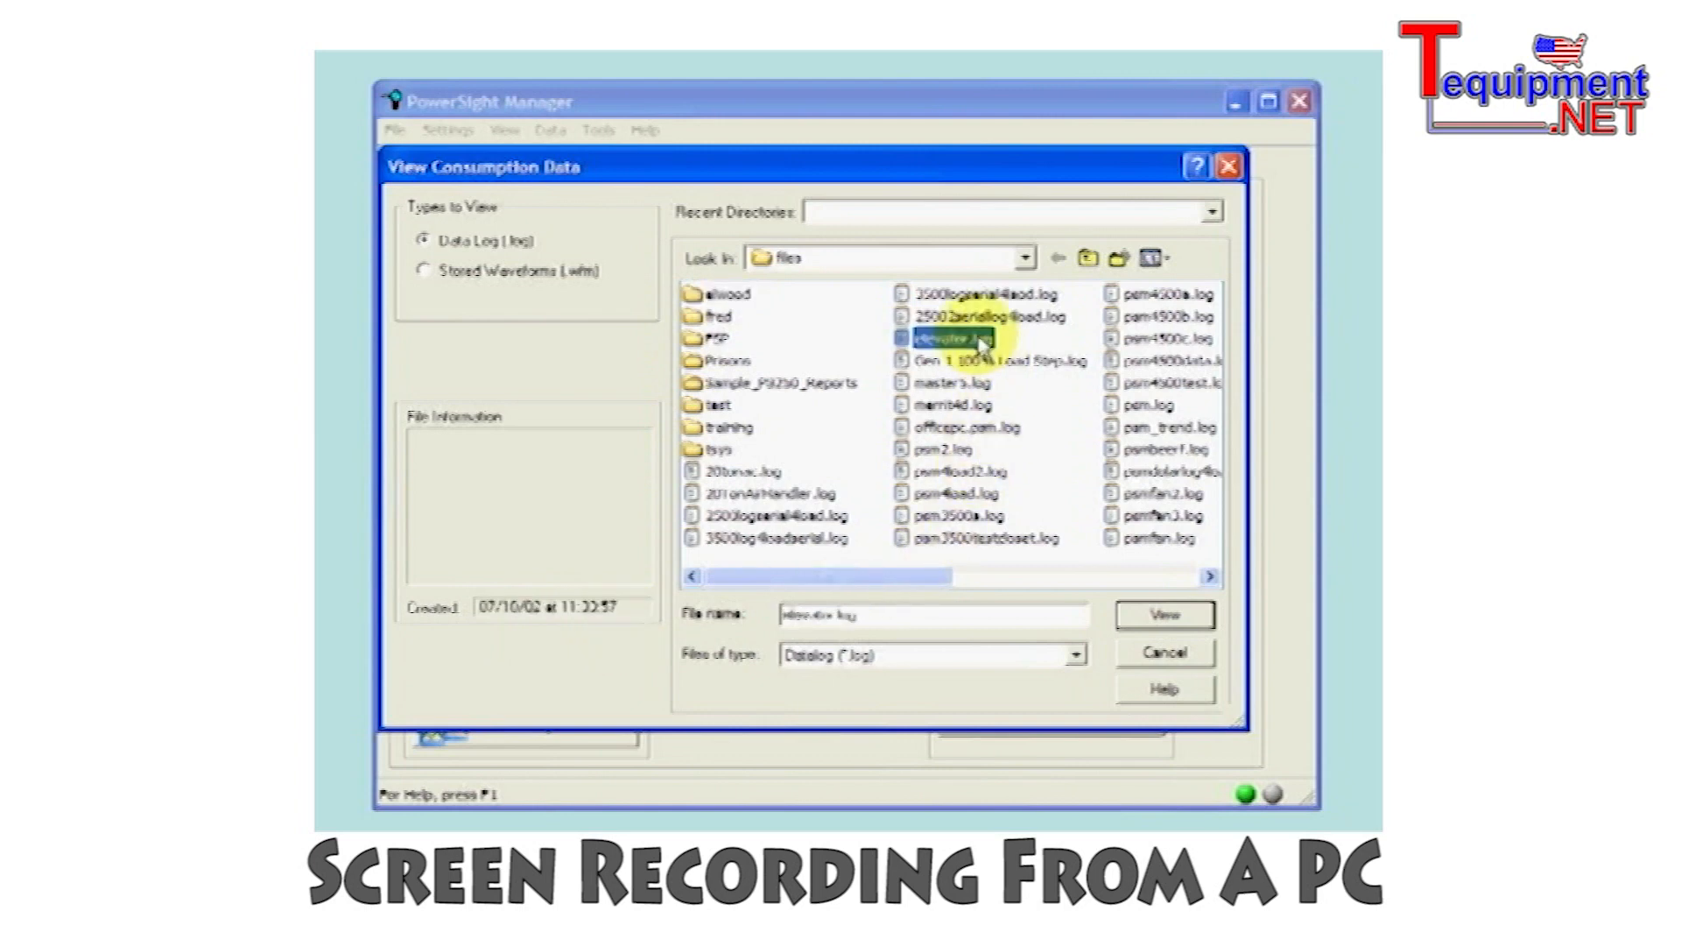
left_click(1164, 615)
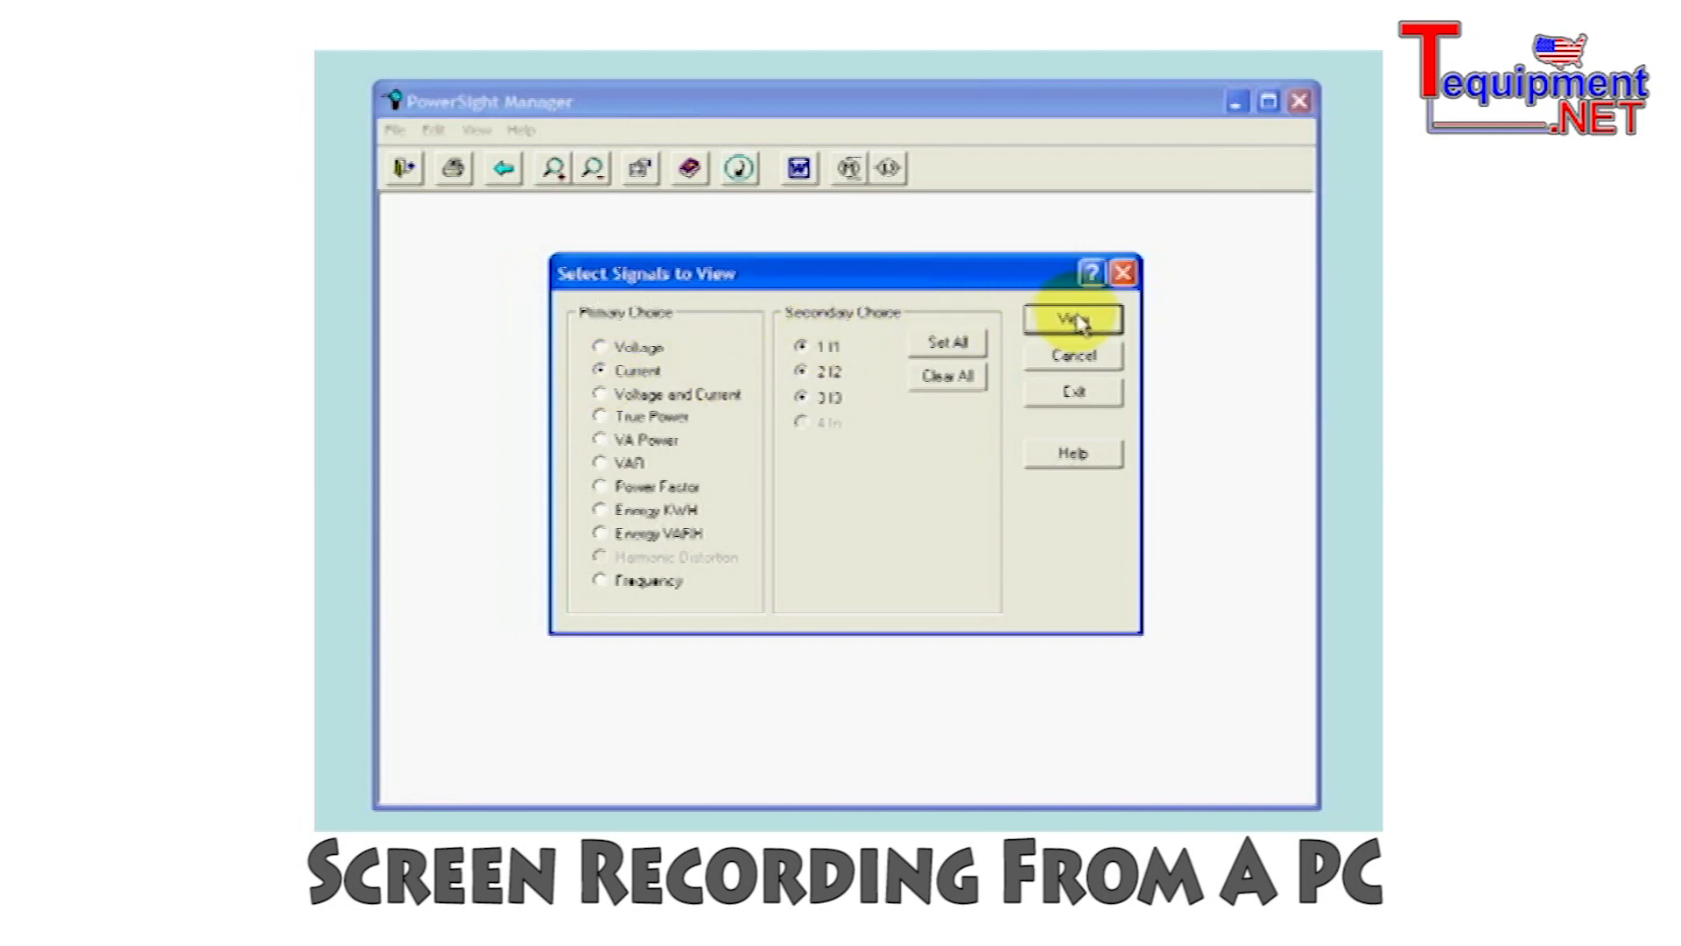
left_click(1072, 319)
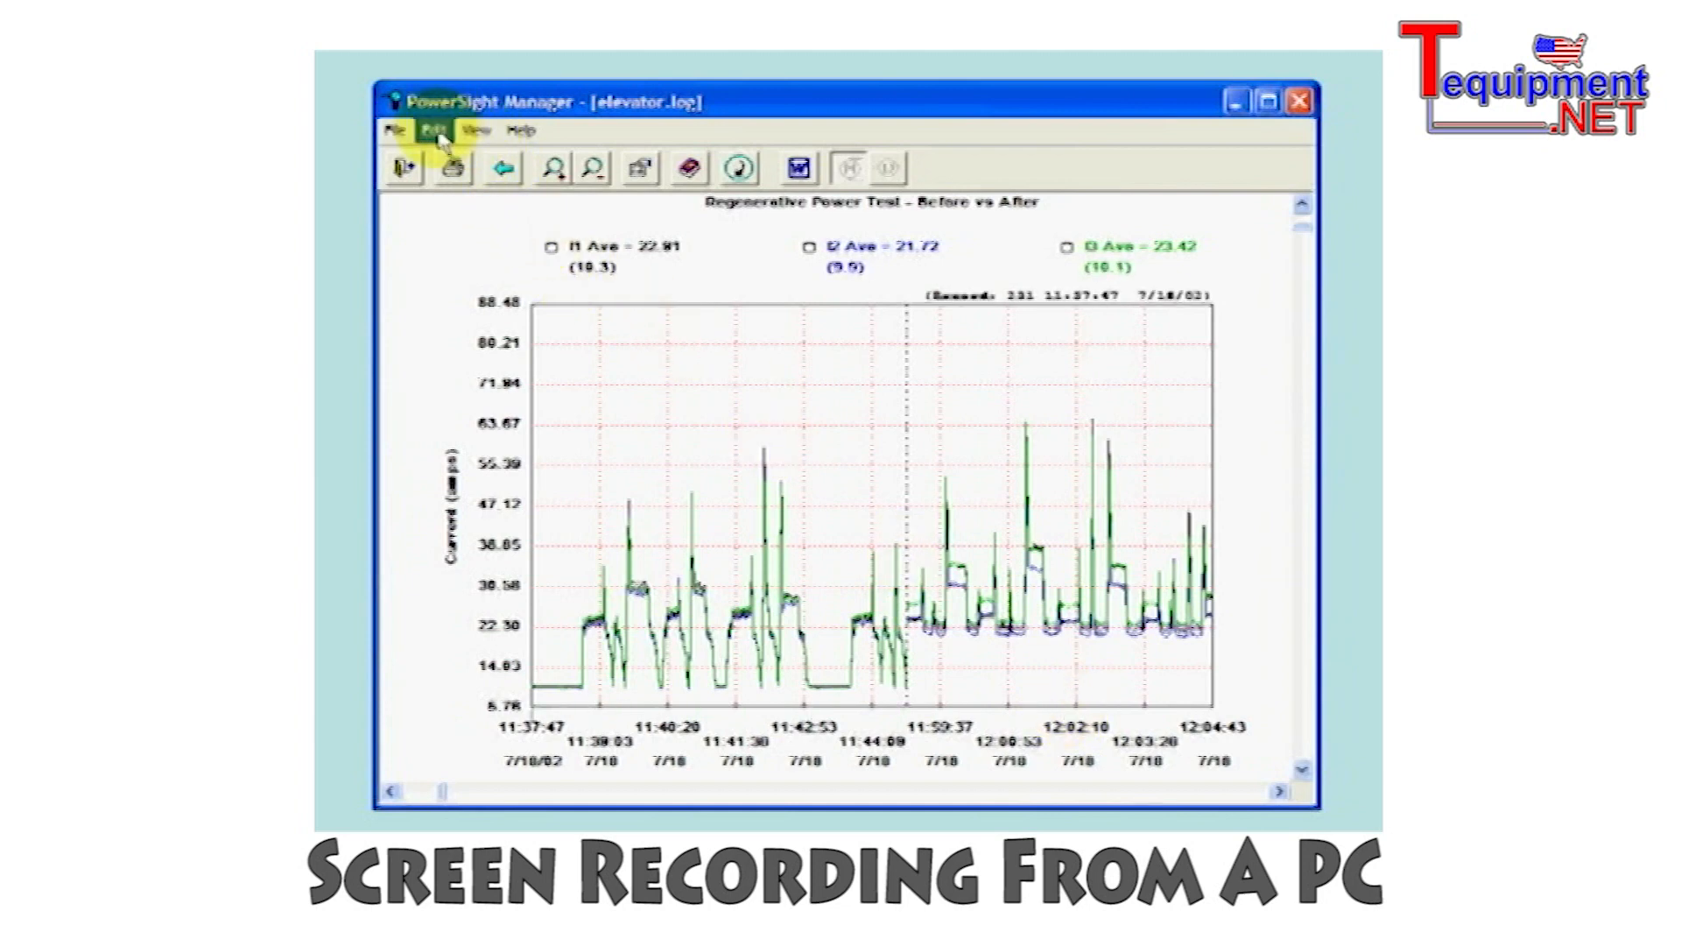
- Browse the chart's Edit and View menus and reopen Select Signals to Display
left_click(437, 130)
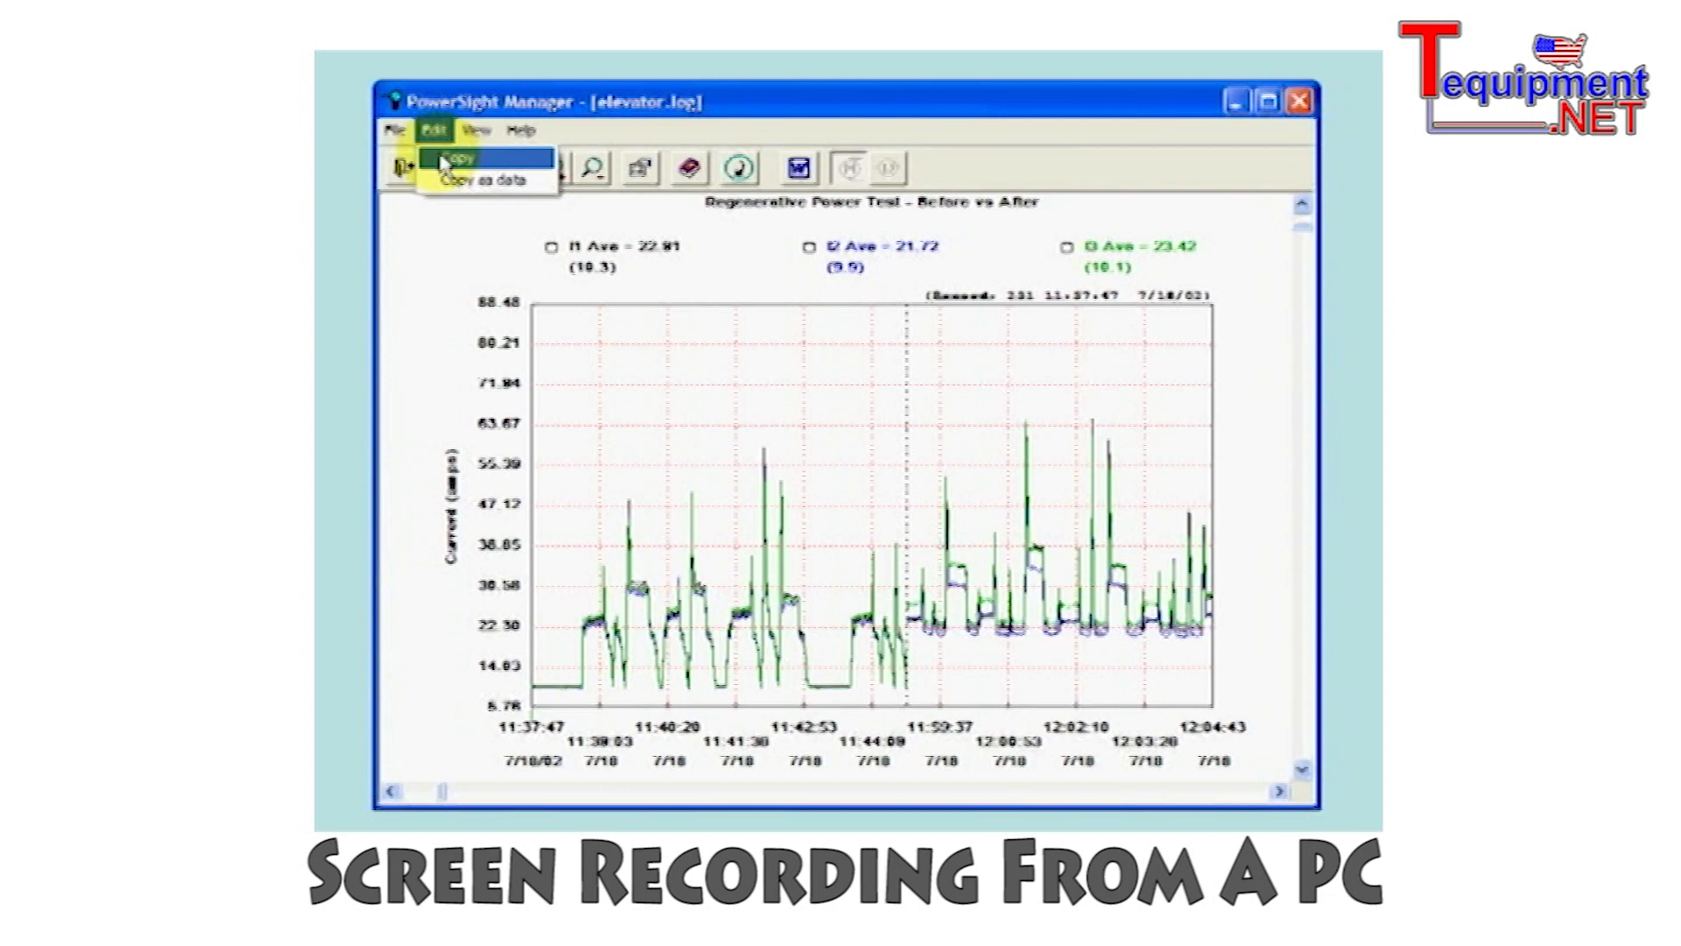
left_click(476, 131)
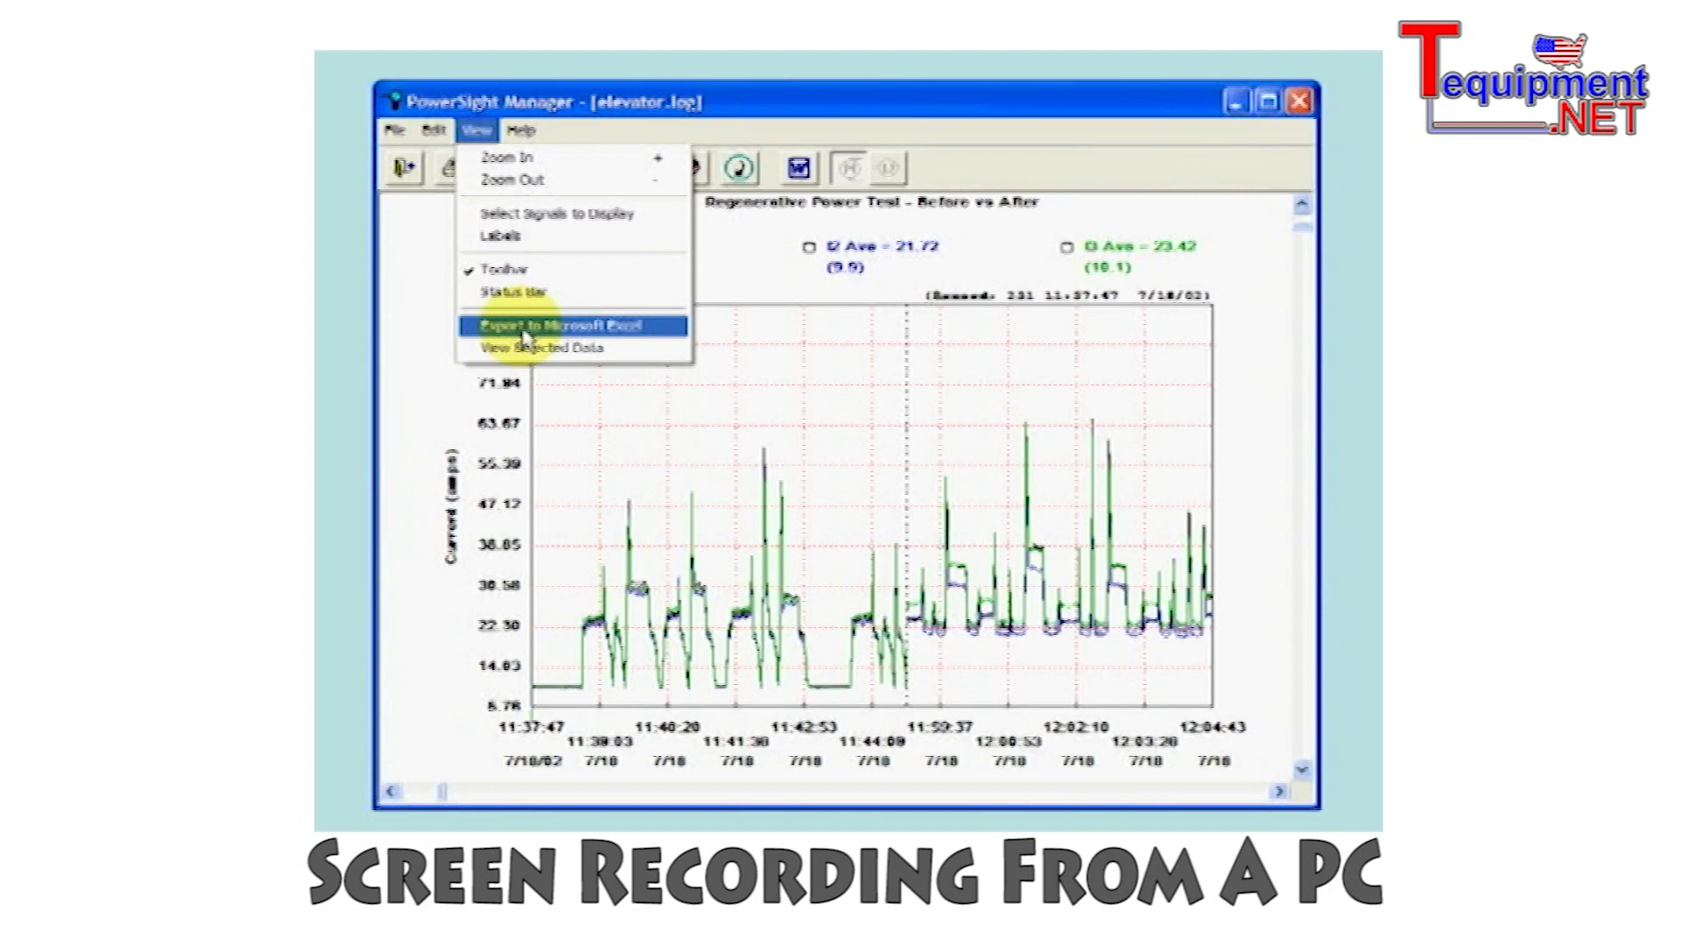
left_click(568, 325)
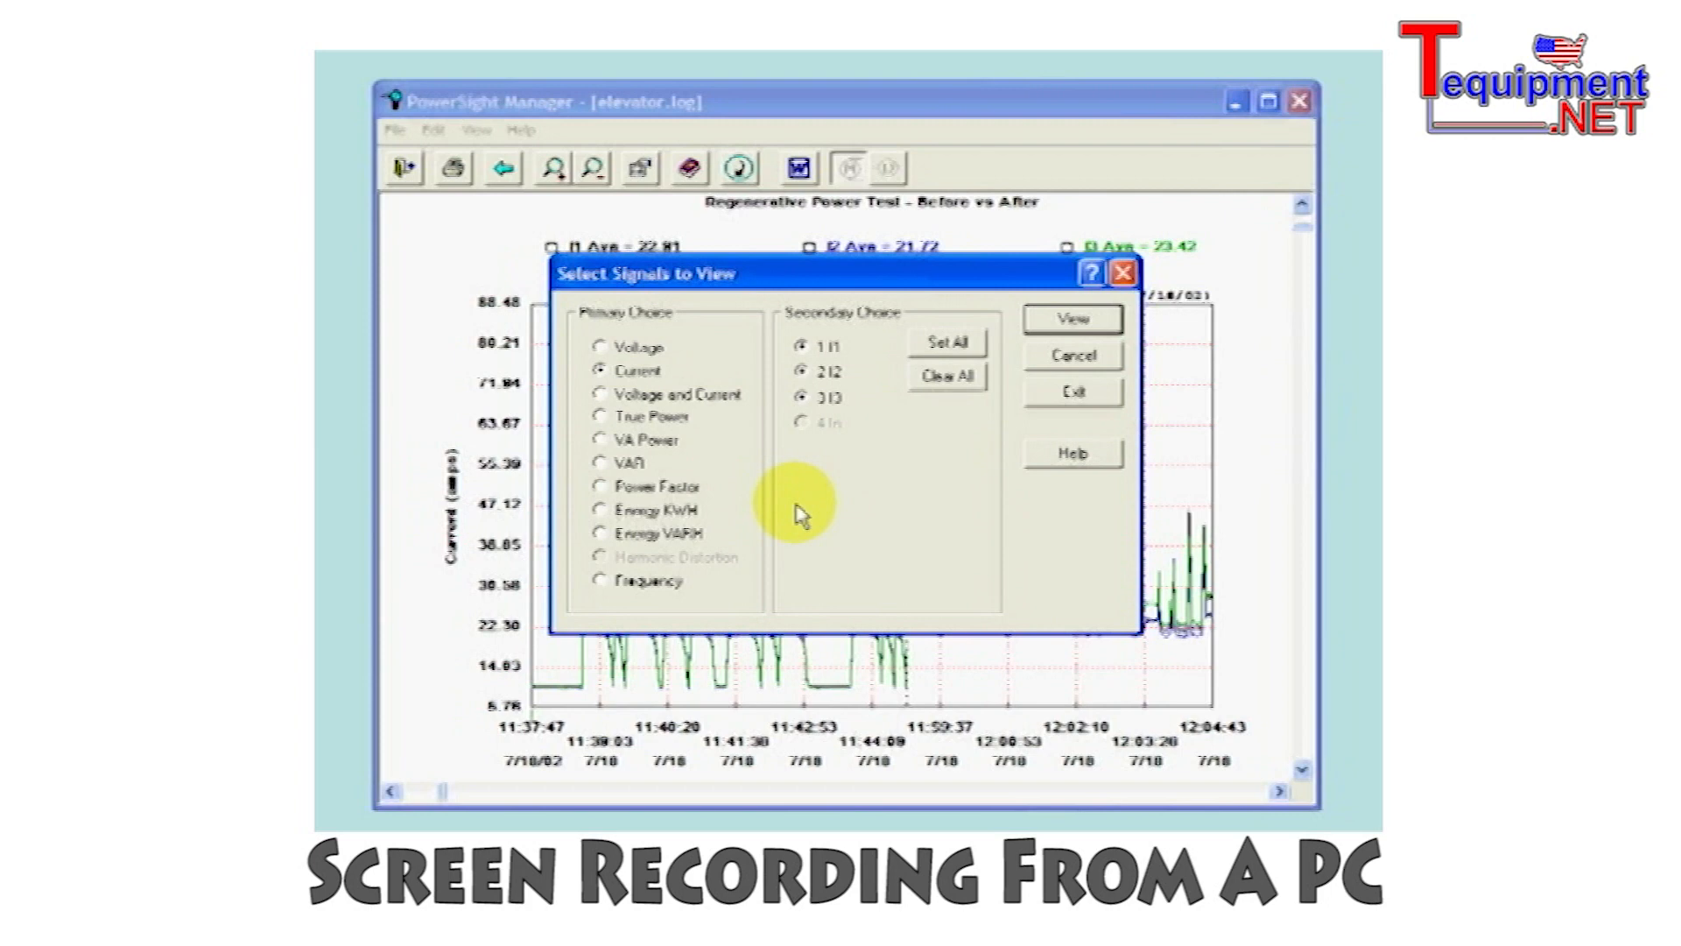
- Rechart the elevator log as true power for phases 1–3 plus total, then as kWh energy
left_click(598, 417)
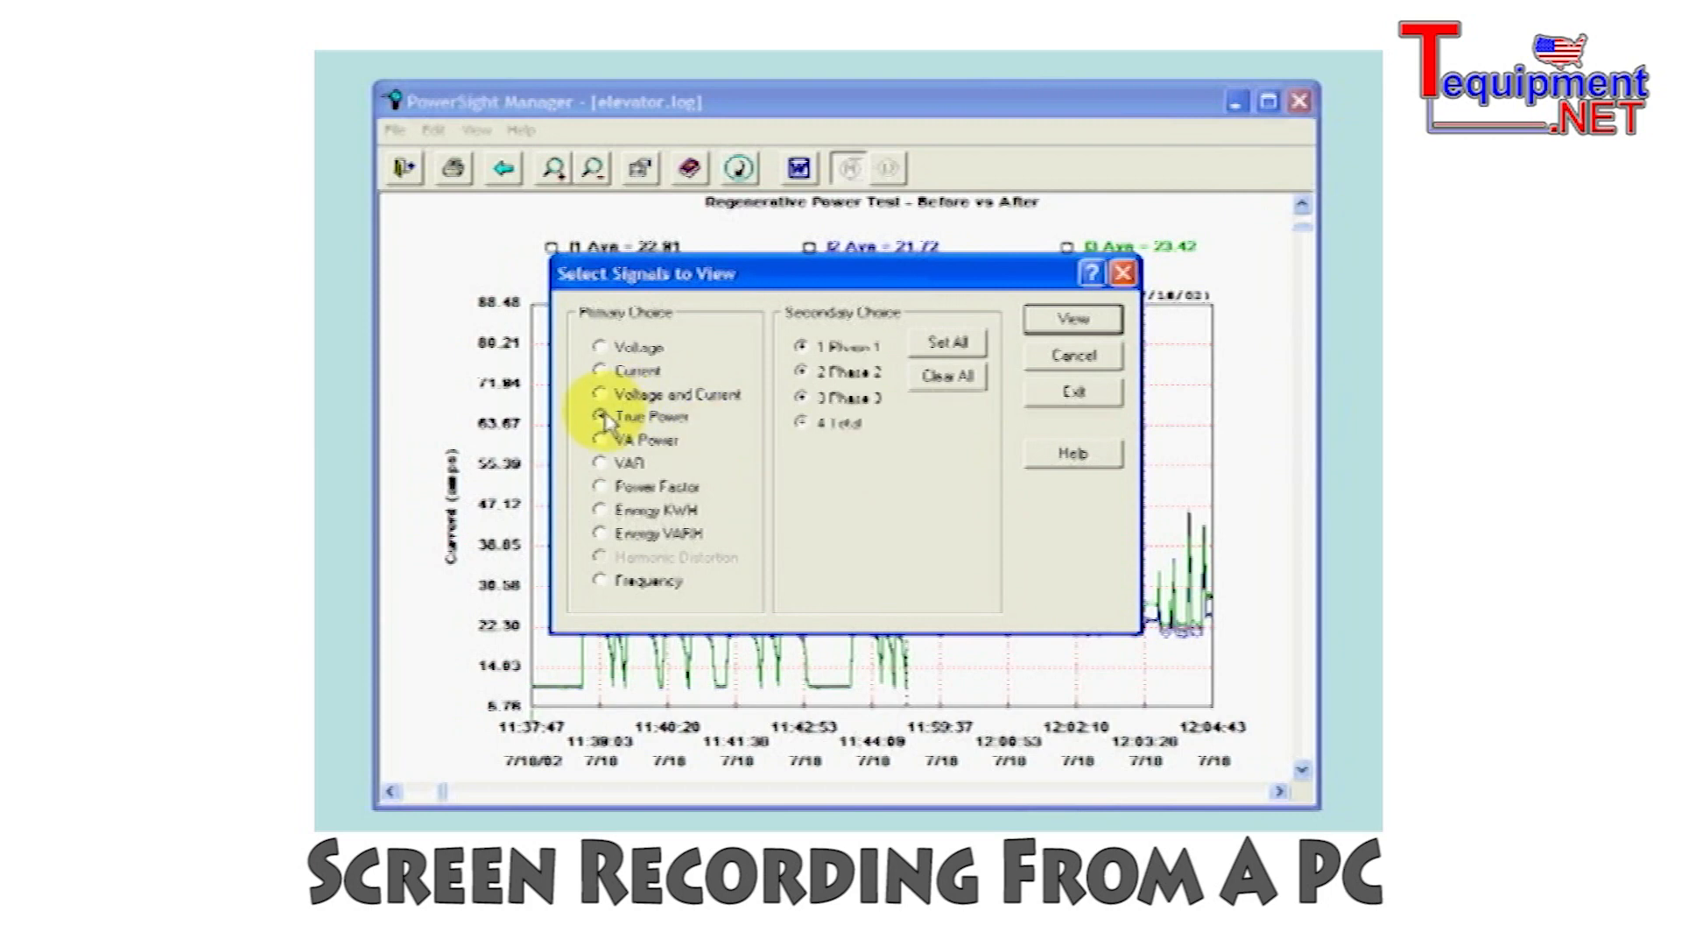
left_click(1072, 319)
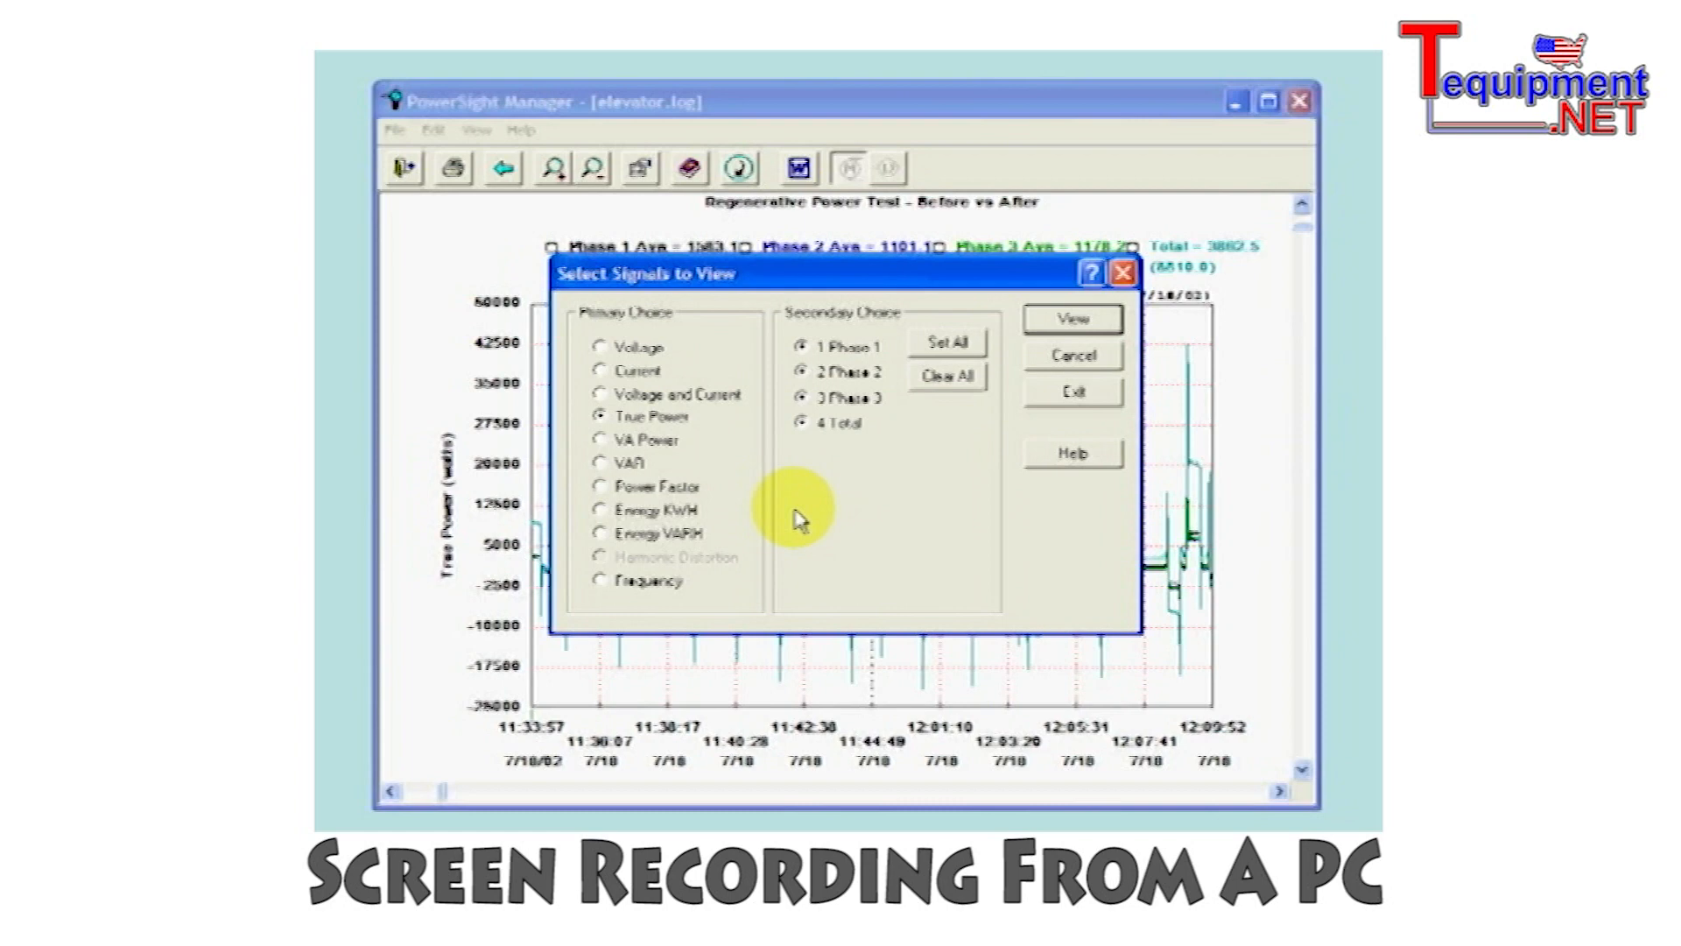
mouse_move(610, 515)
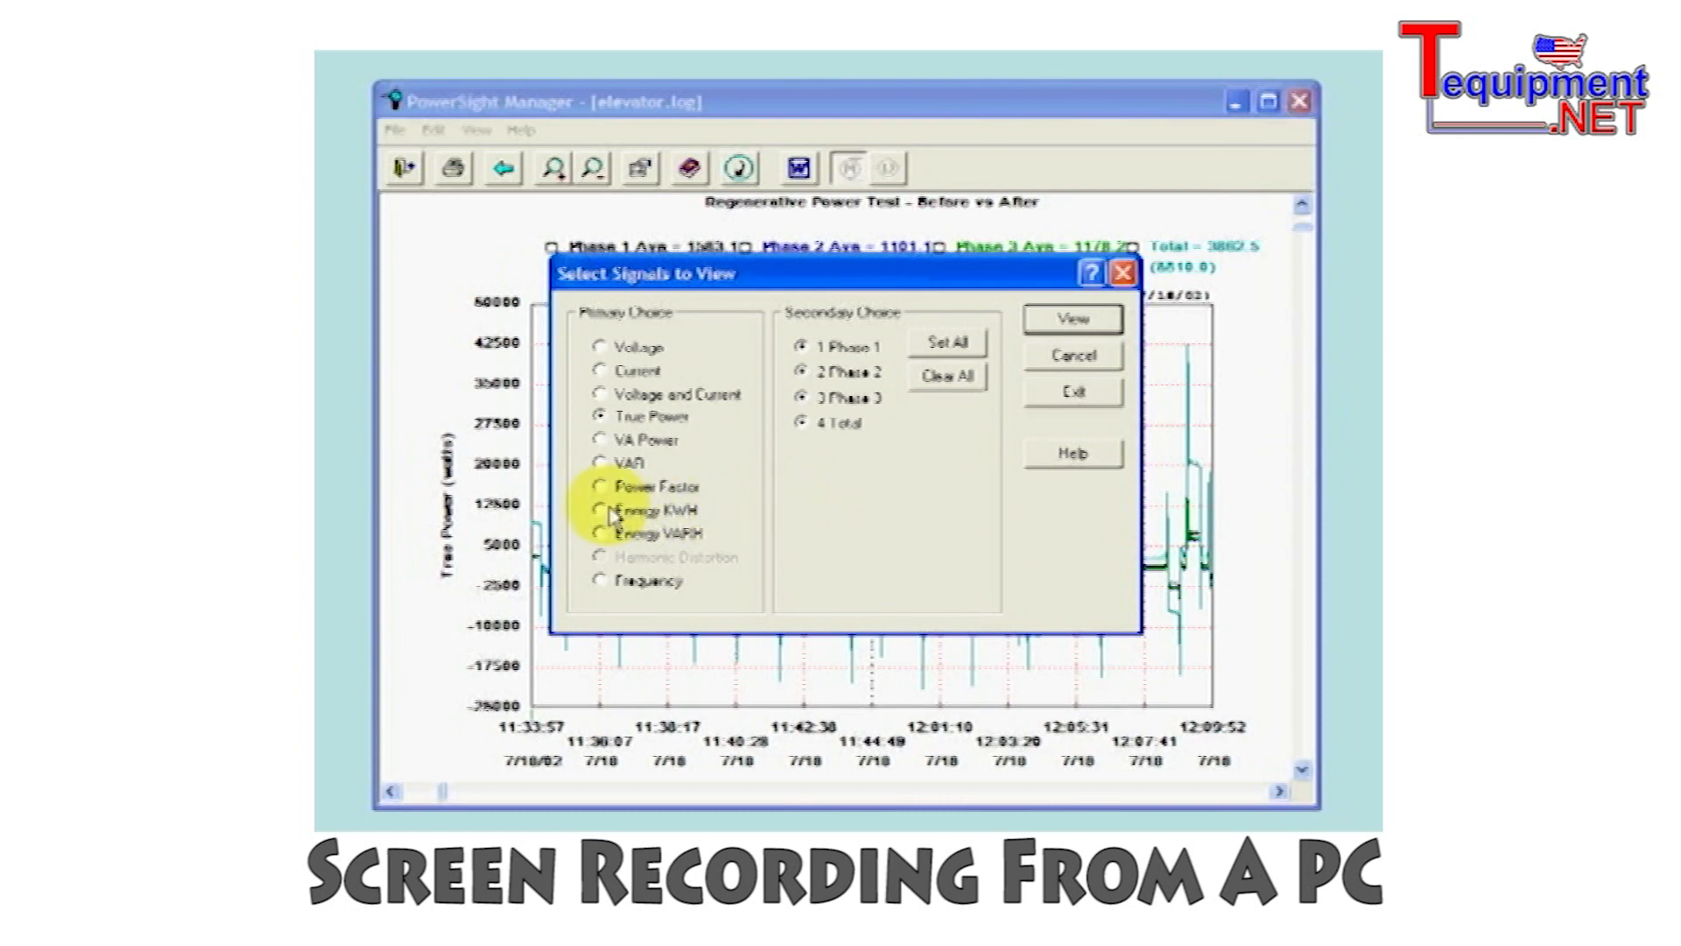
left_click(599, 508)
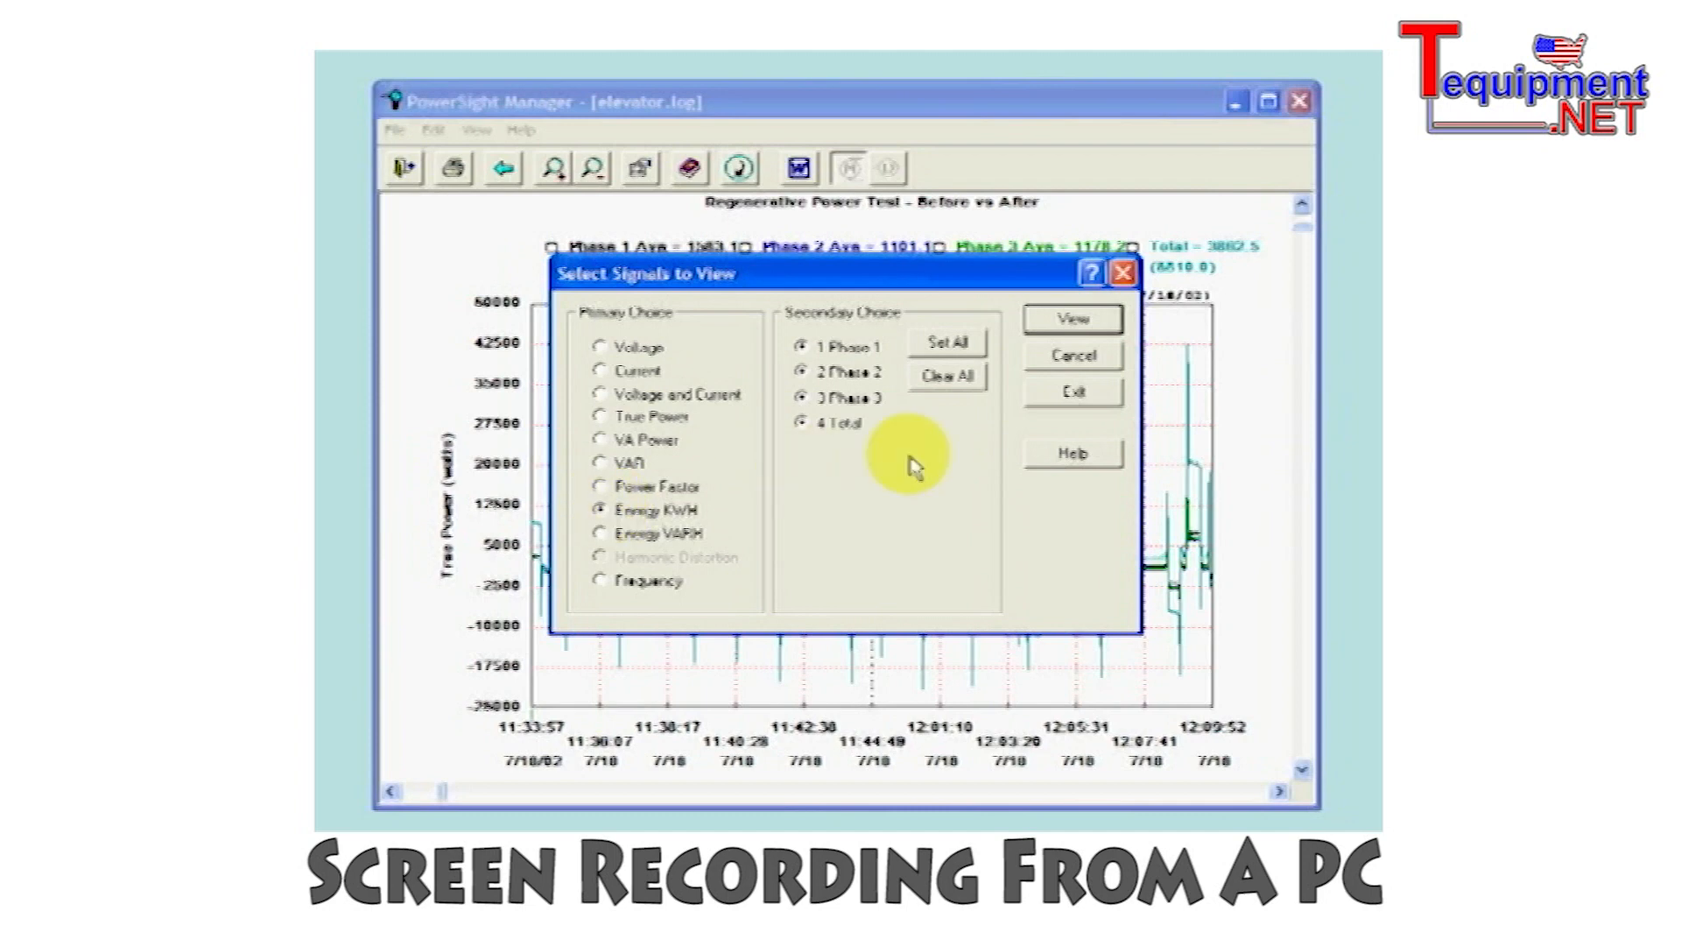
left_click(1072, 319)
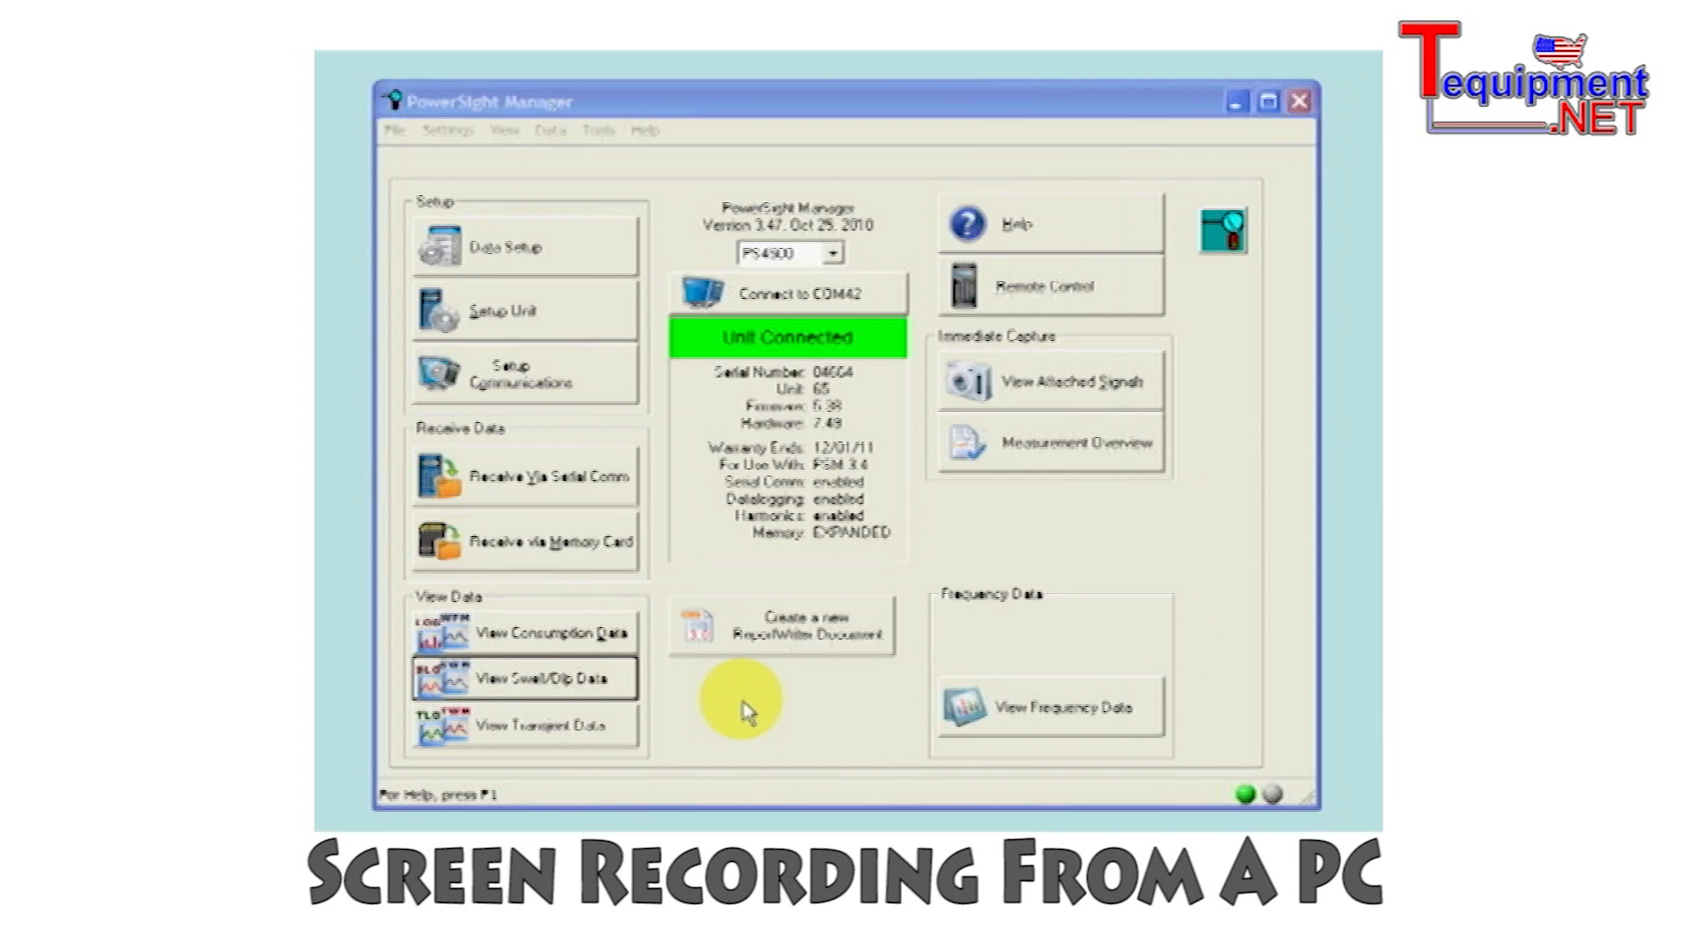
mouse_move(728, 552)
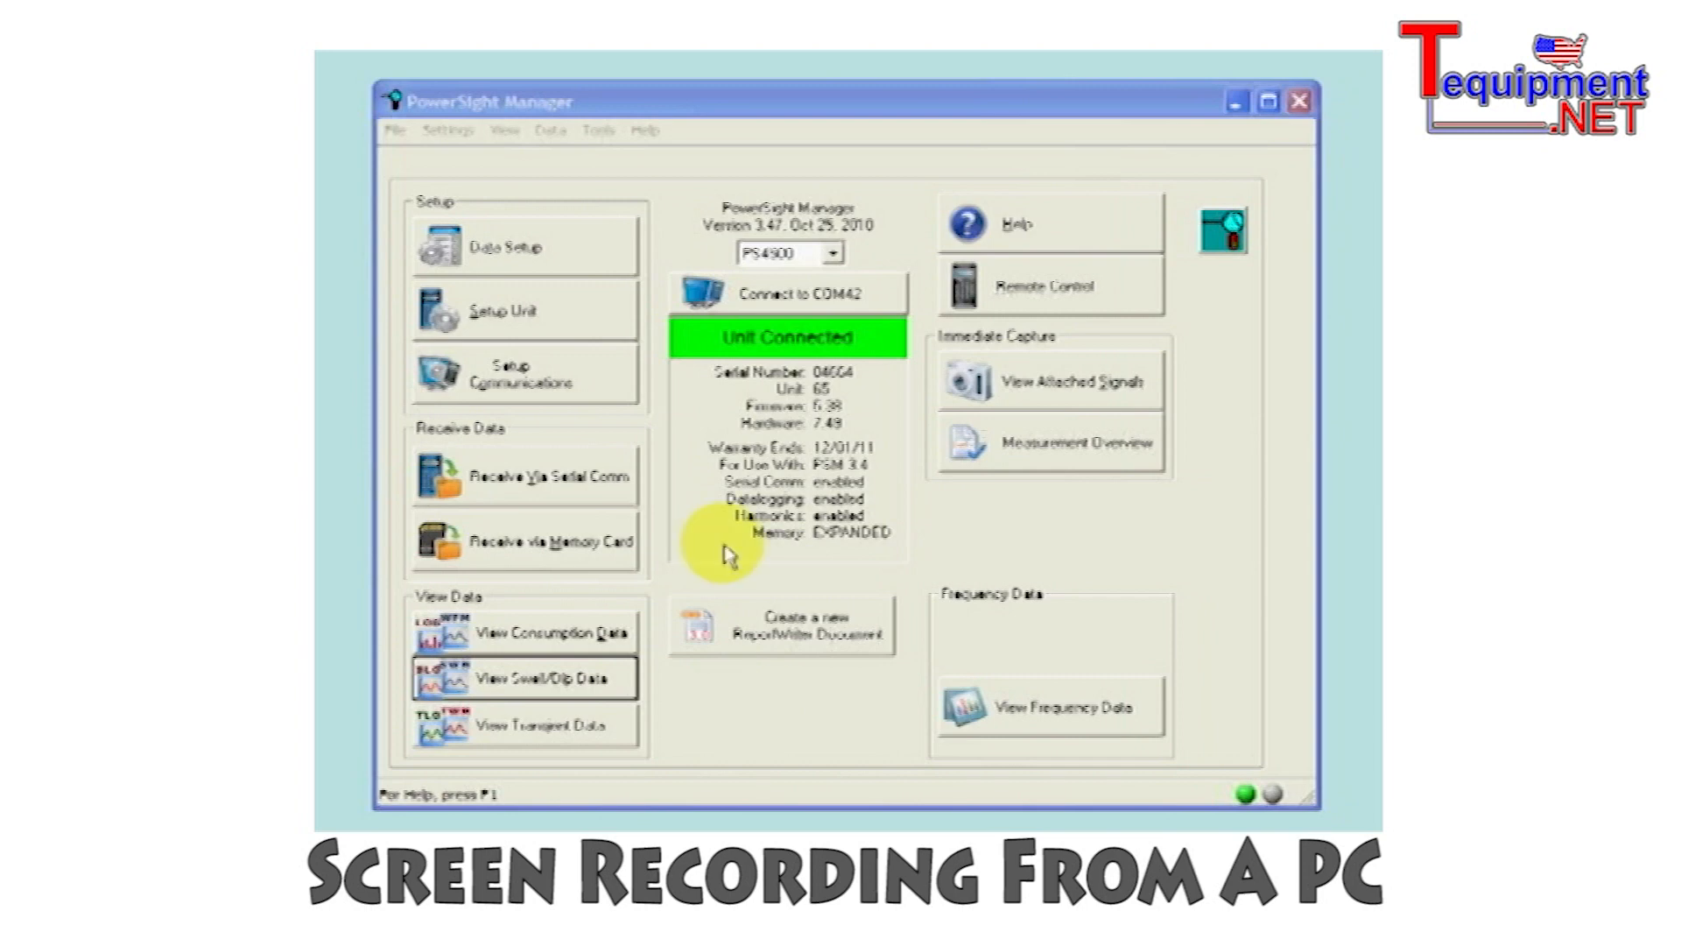
mouse_move(569, 701)
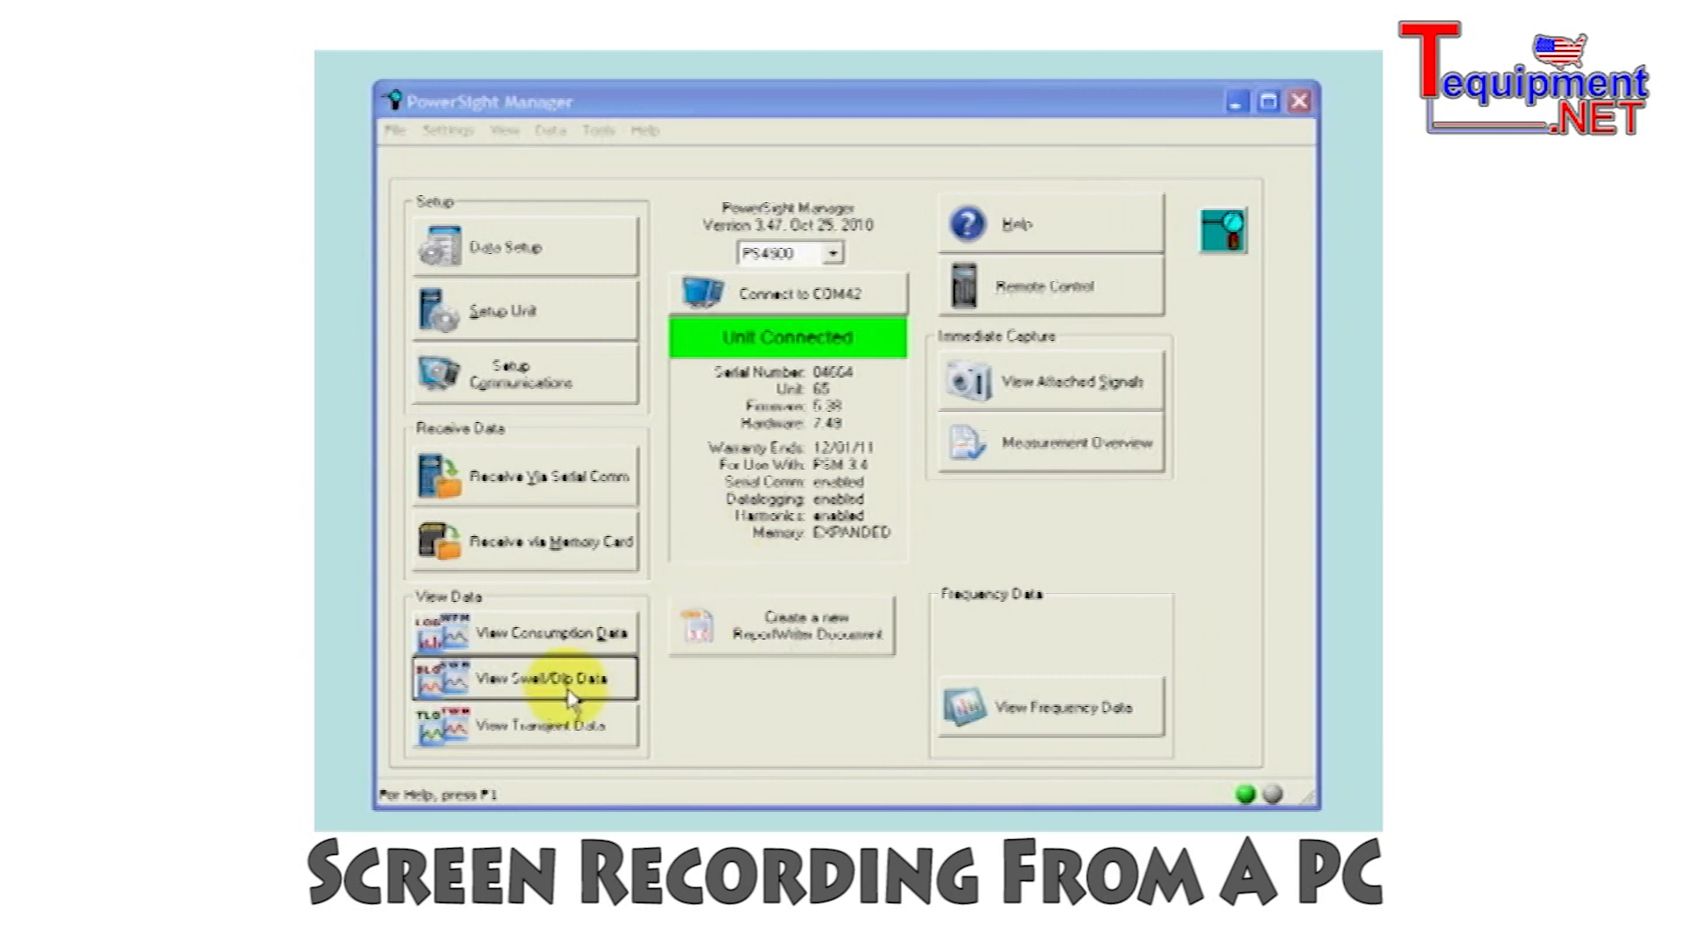
- Plot the elwood dip capture 2010-05-2605.swm, showing 99.1 Vrms for 8 msec
left_click(532, 678)
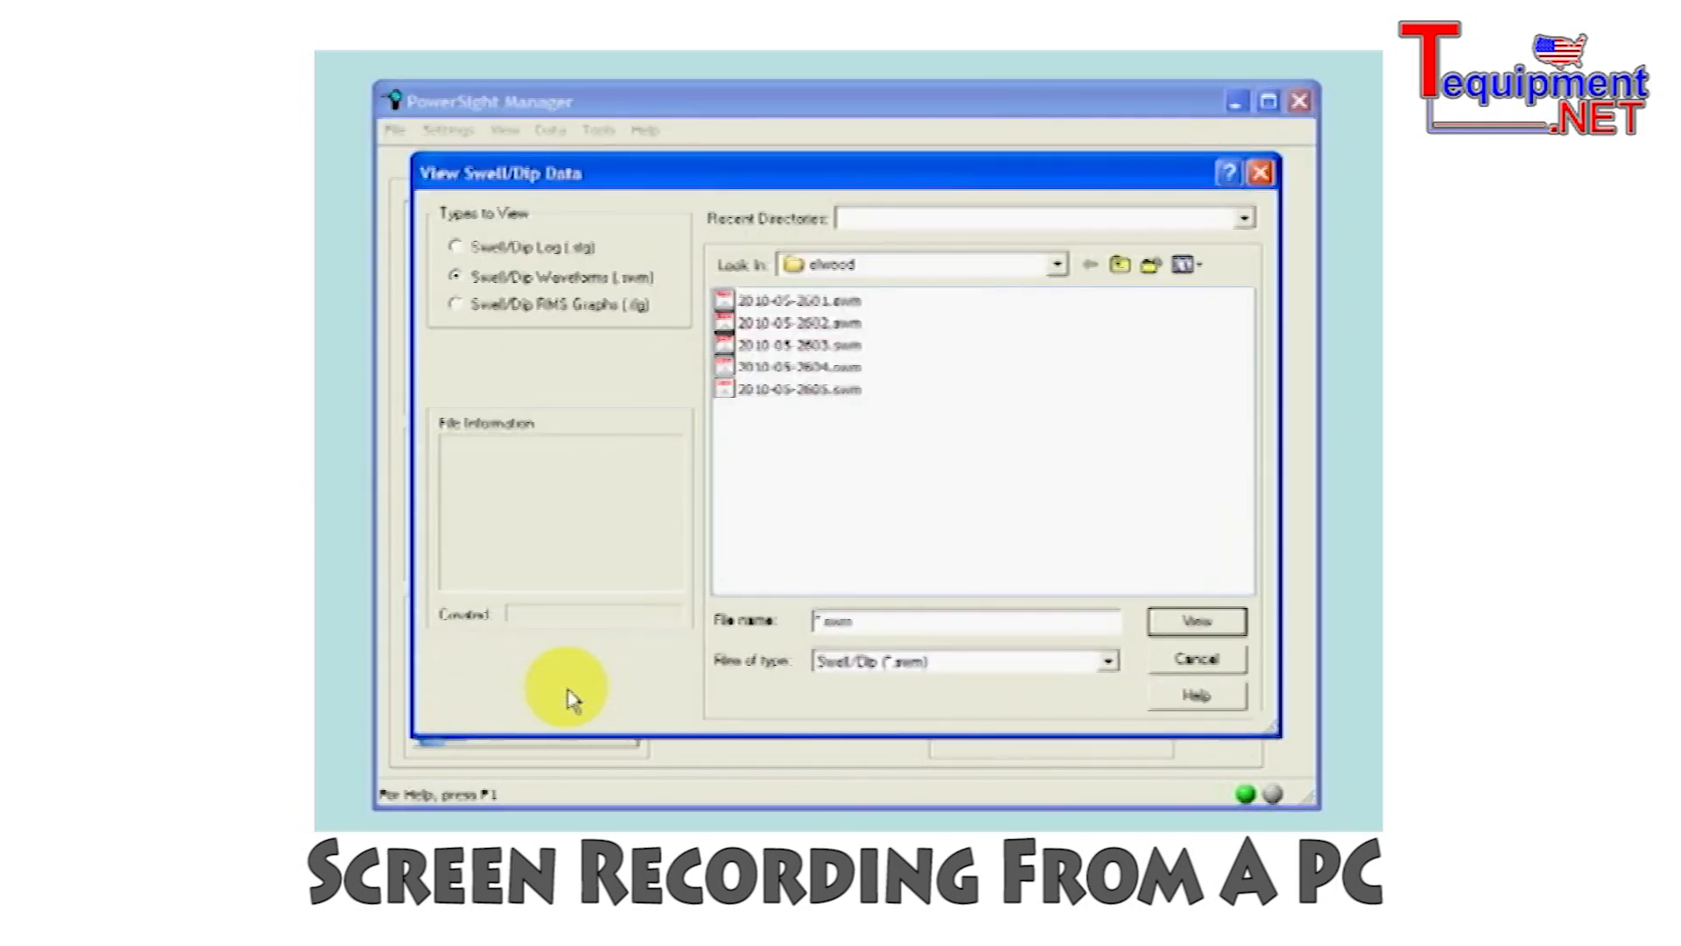
mouse_move(851, 406)
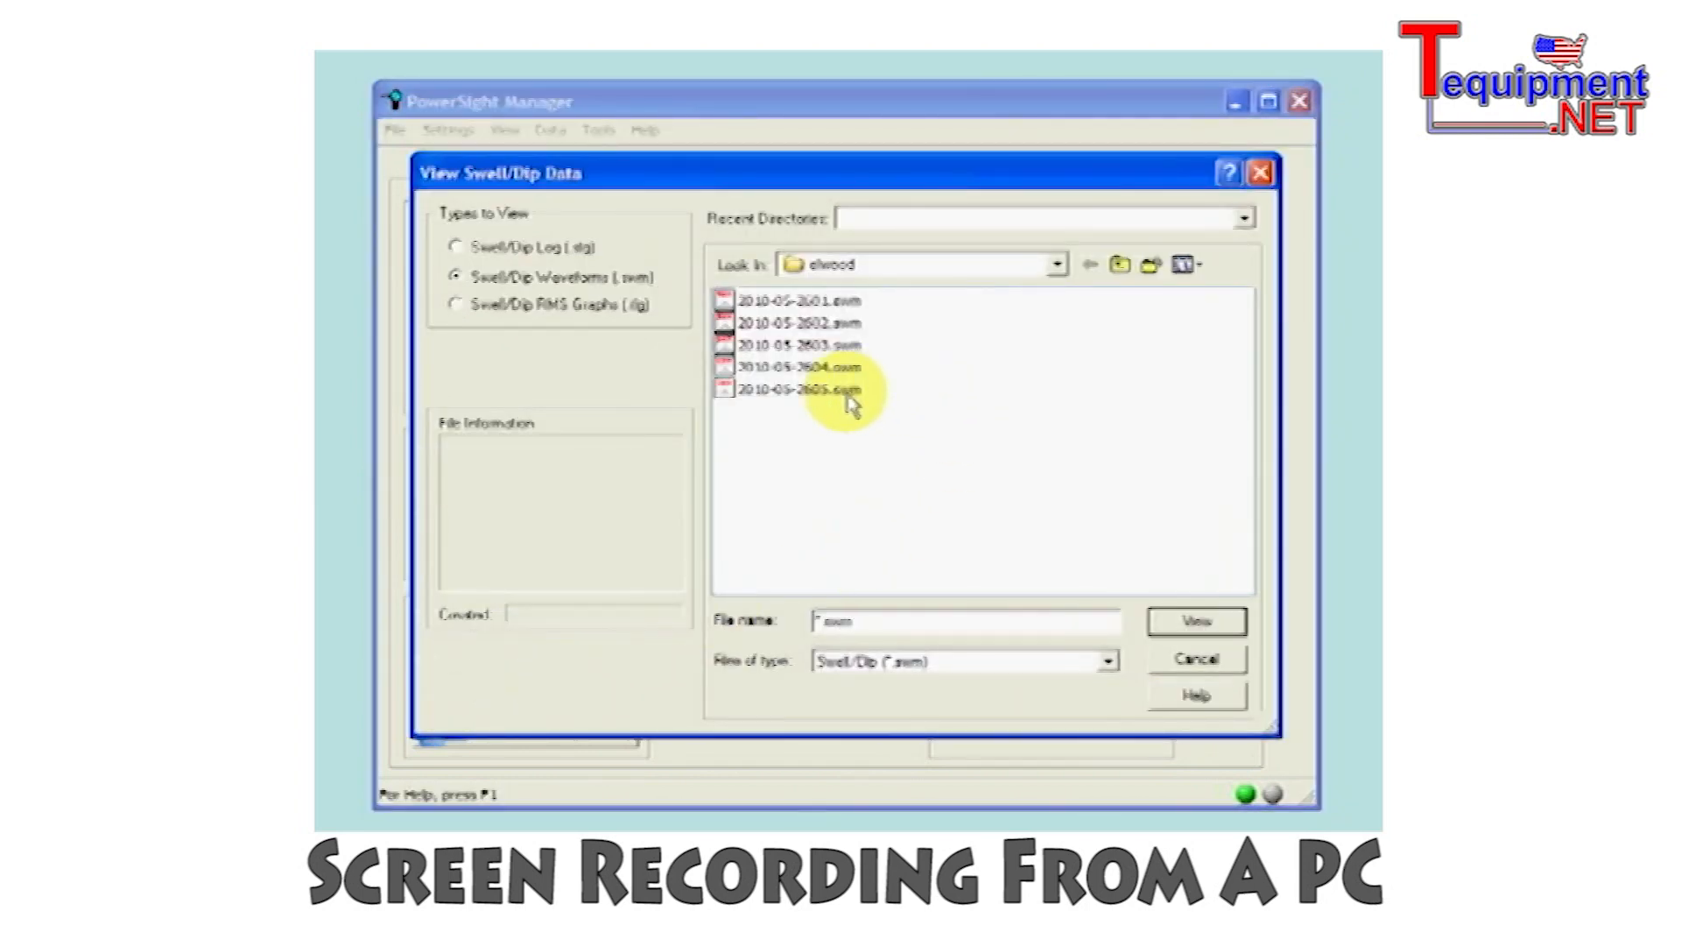
left_click(788, 389)
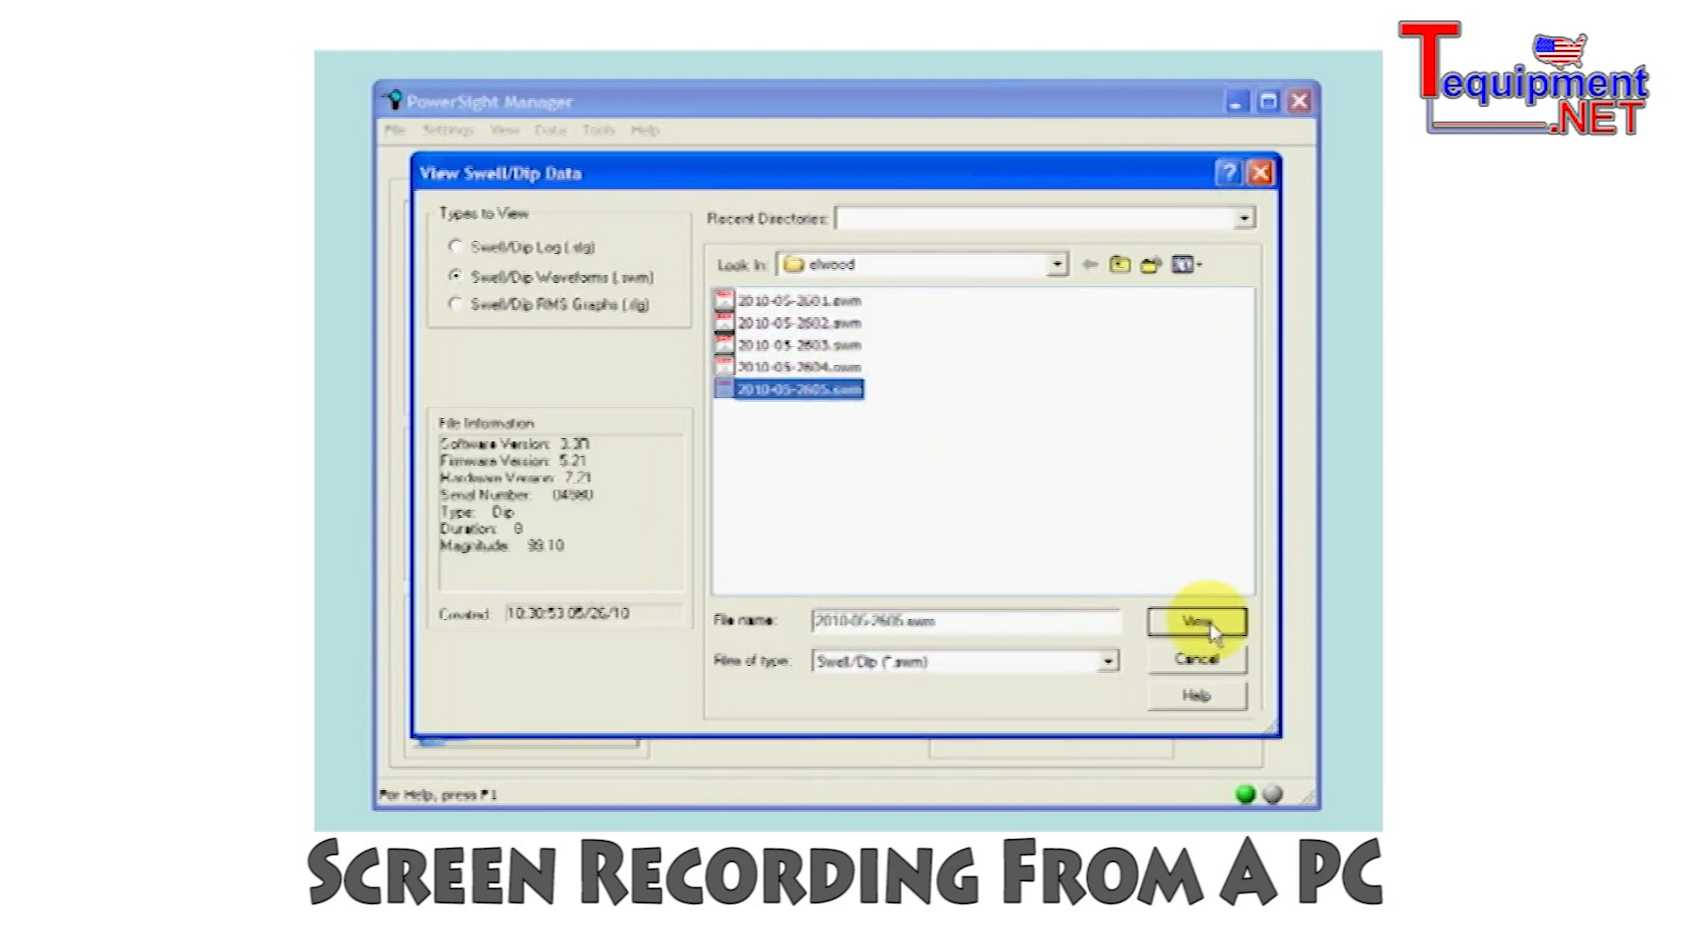
left_click(1198, 622)
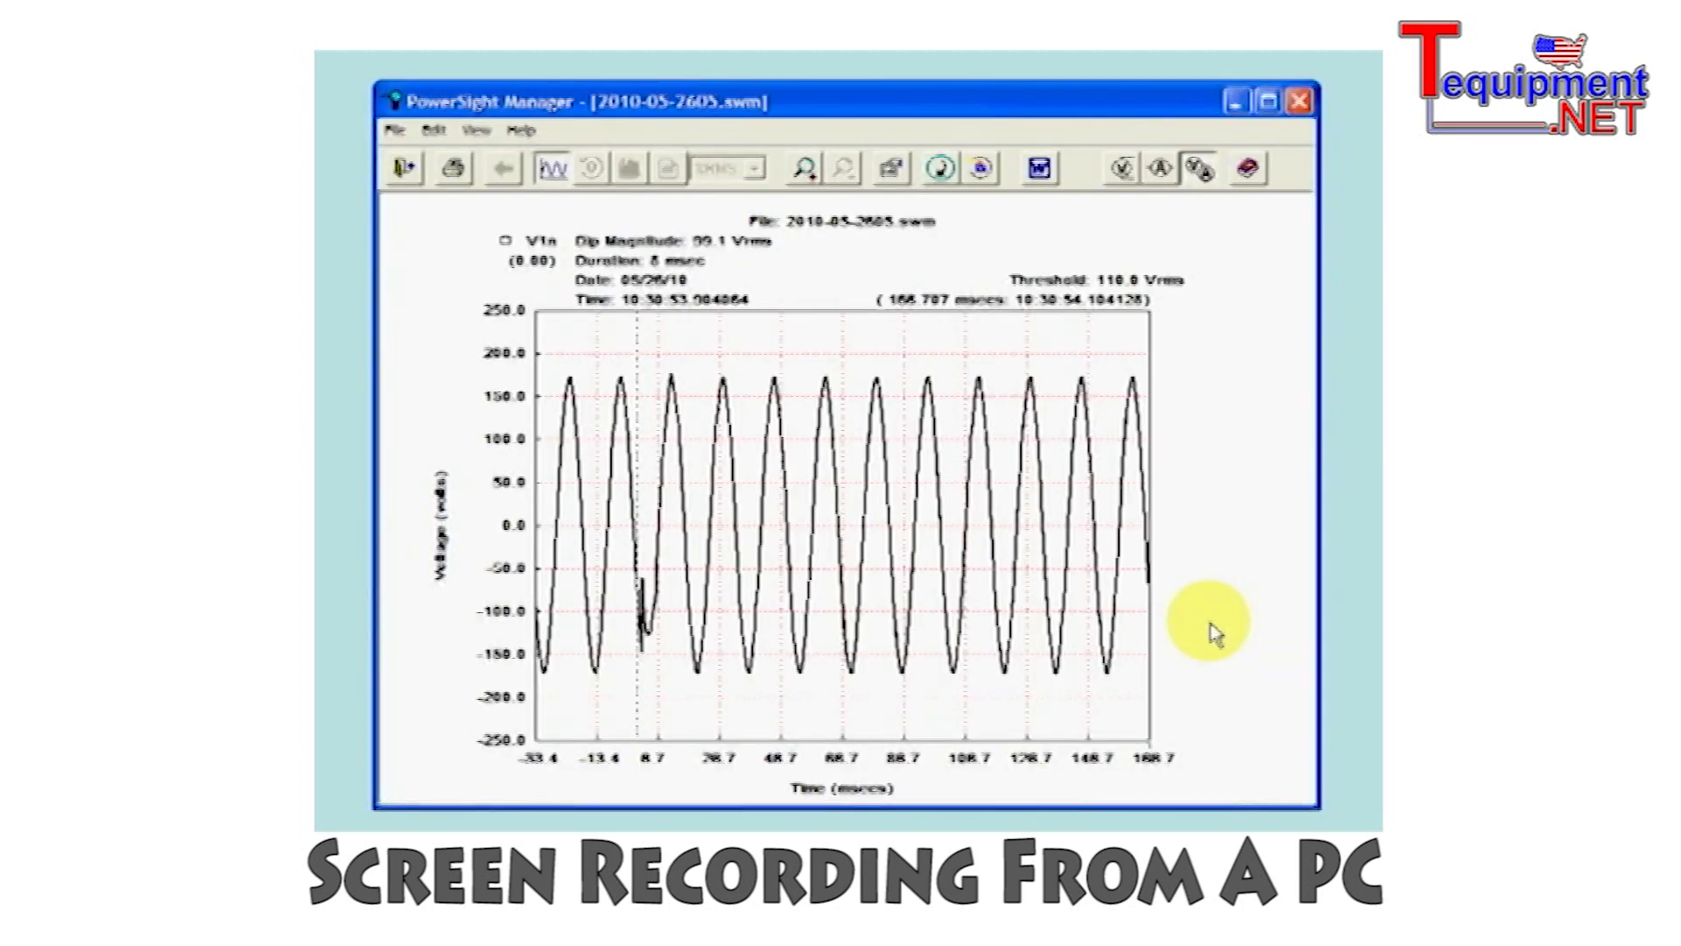